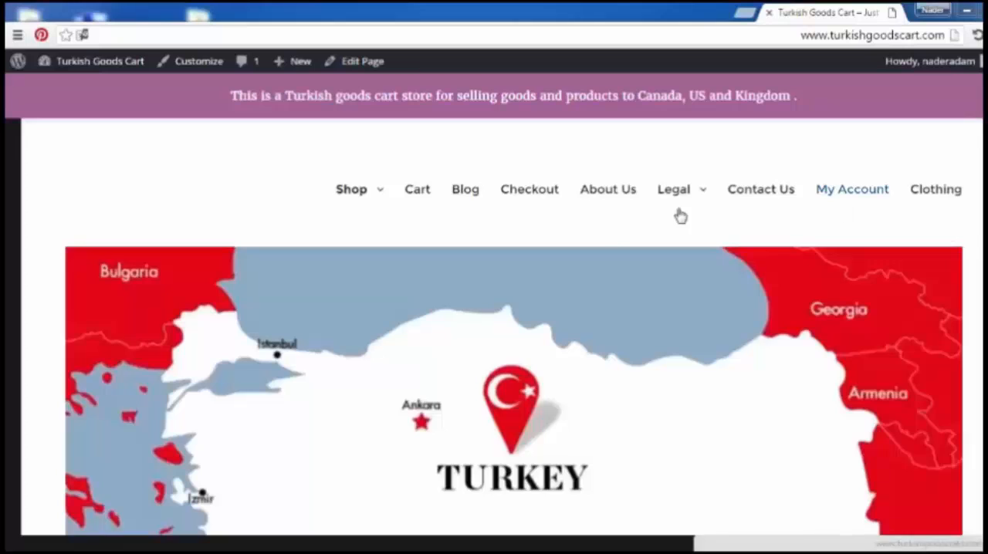
# Browse the Shop's Mobiles category to find the LG G5 Phone ($400.00–$470.00).
pyautogui.click(351, 189)
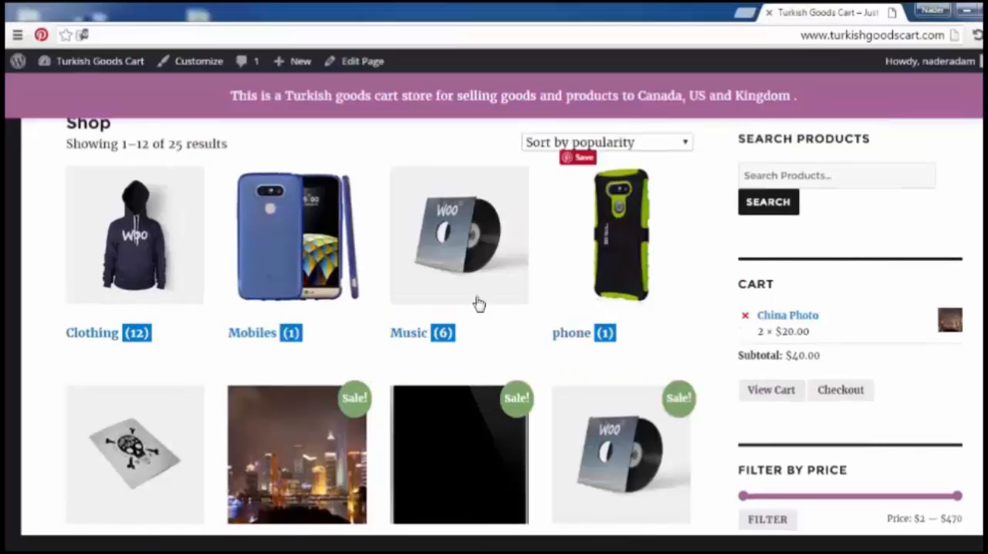
pyautogui.moveTo(283, 276)
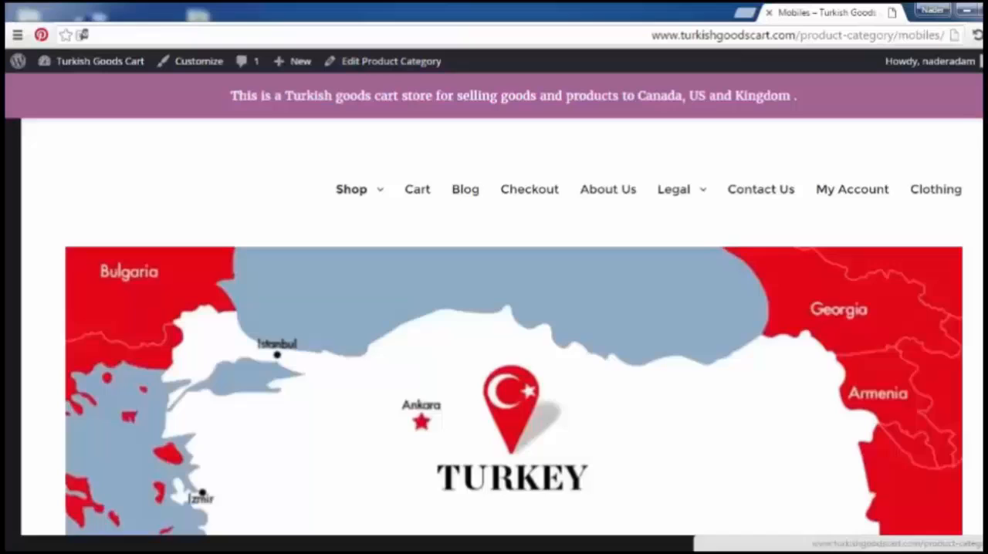
pyautogui.scroll(-3)
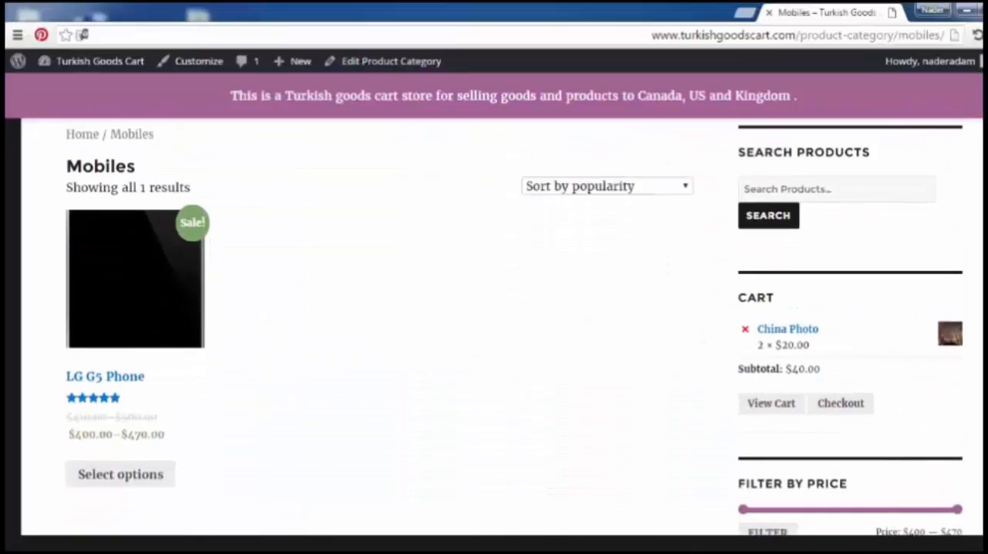
pyautogui.scroll(-3)
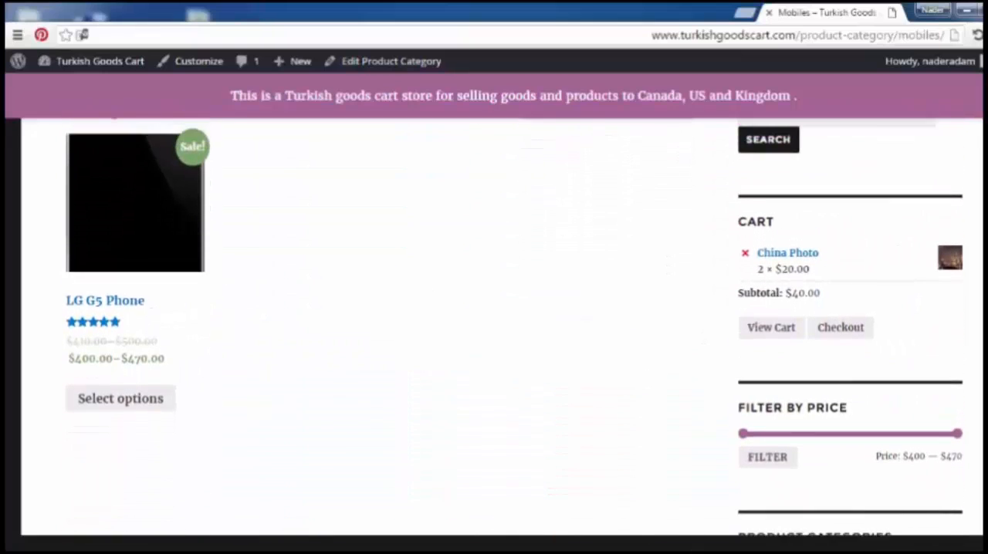
pyautogui.scroll(3)
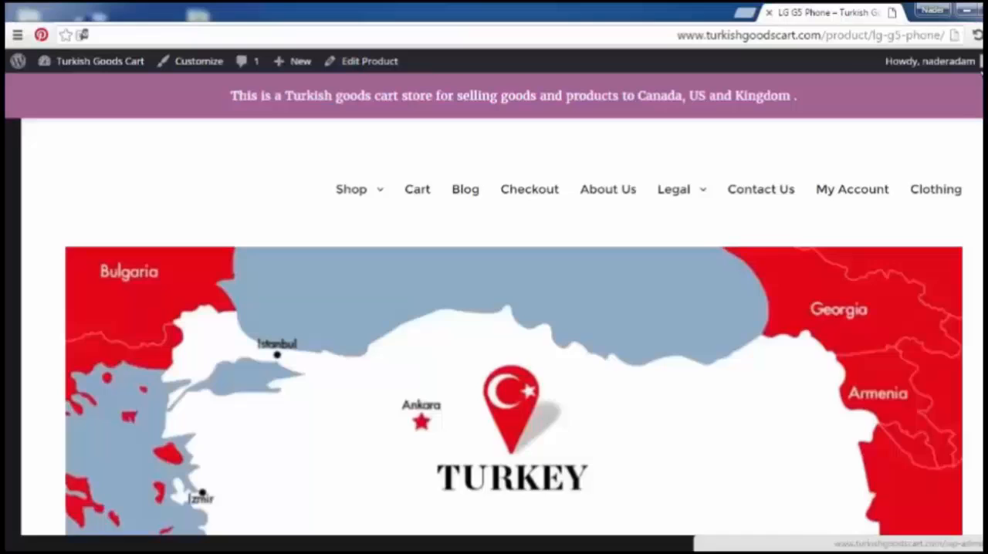
# Add two Blue LG G5 Phones at $450.00 each to the cart.
pyautogui.scroll(-3)
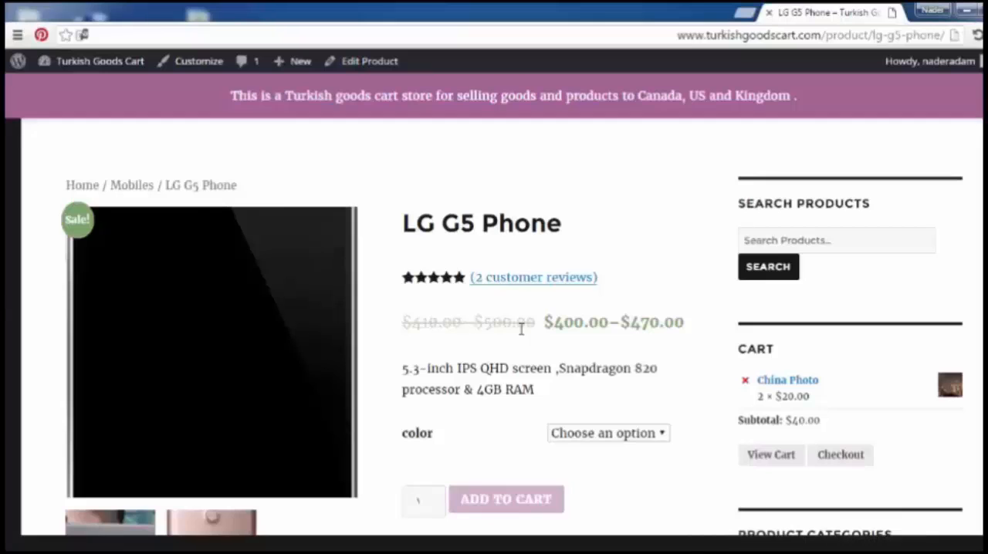
pyautogui.click(608, 433)
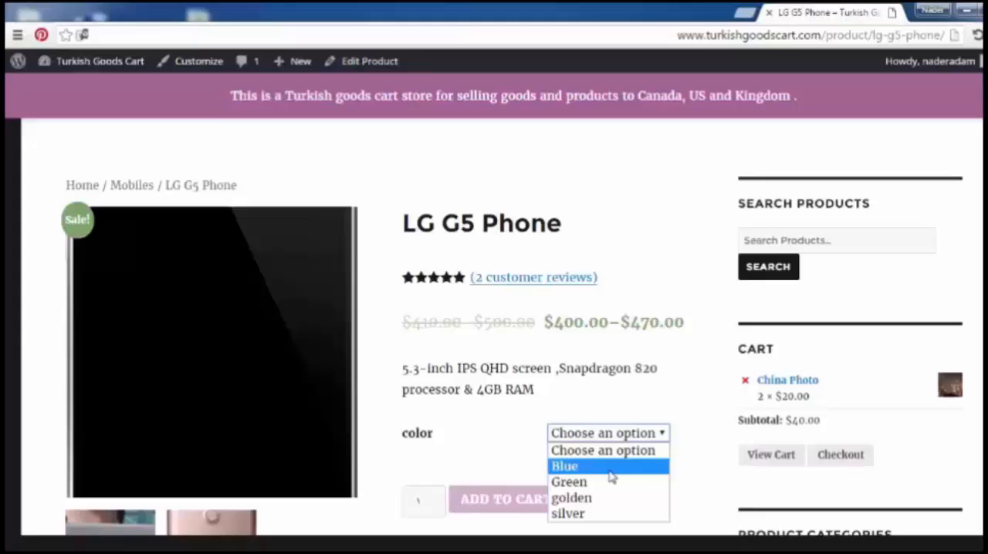
pyautogui.click(564, 466)
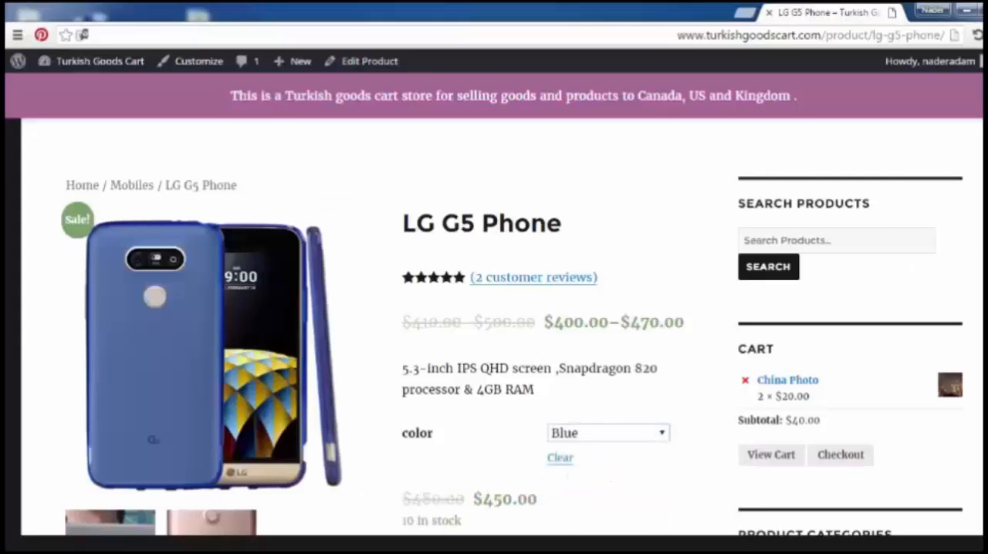
pyautogui.scroll(-3)
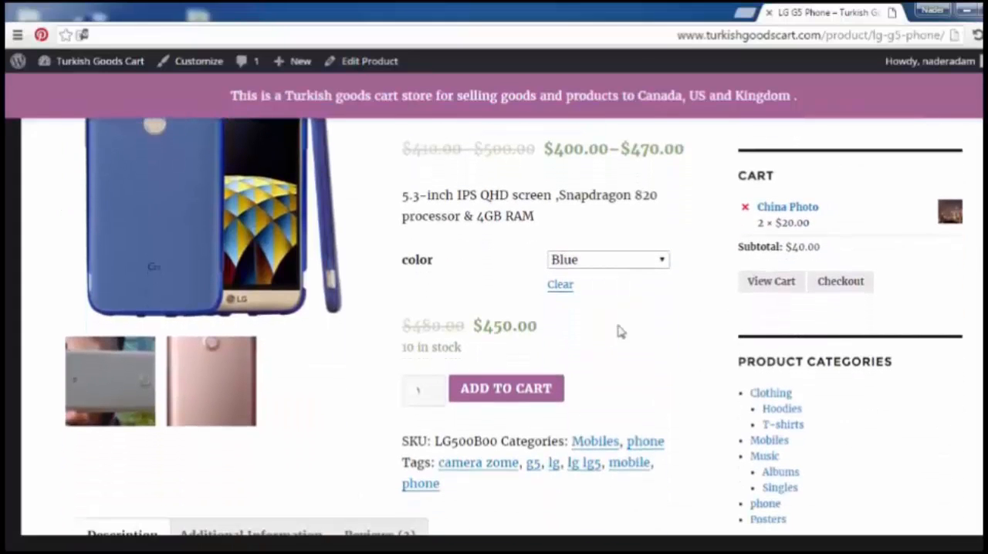
pyautogui.click(420, 388)
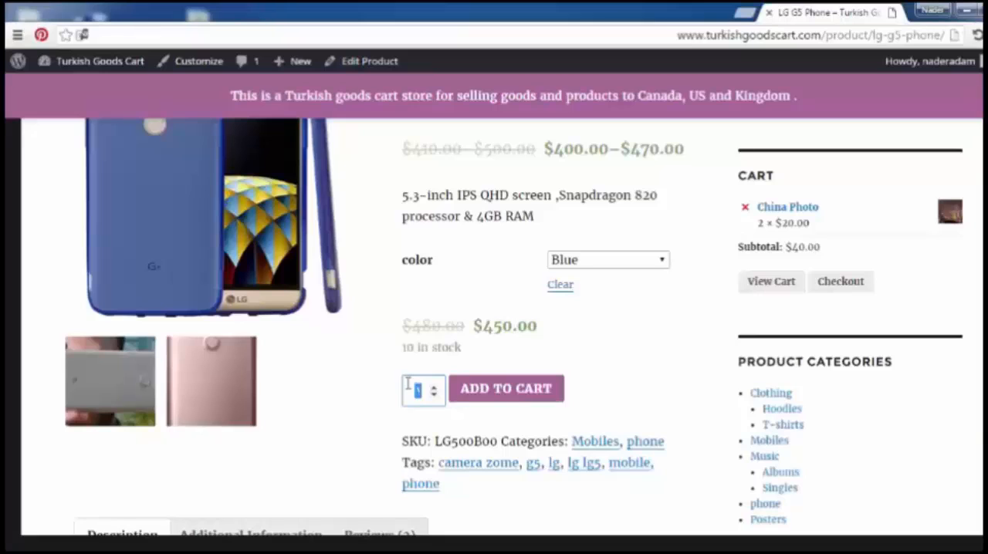
pyautogui.click(433, 385)
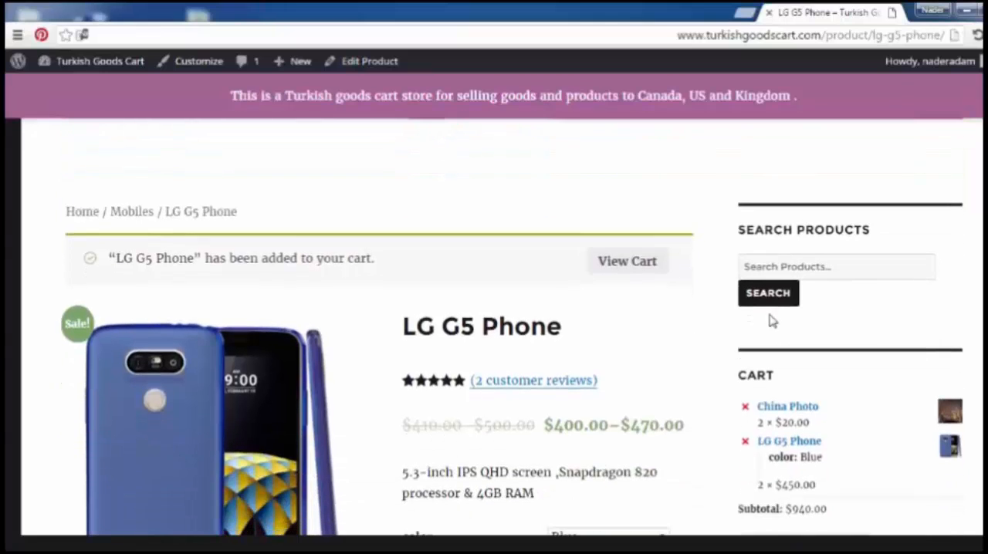
pyautogui.moveTo(93, 265)
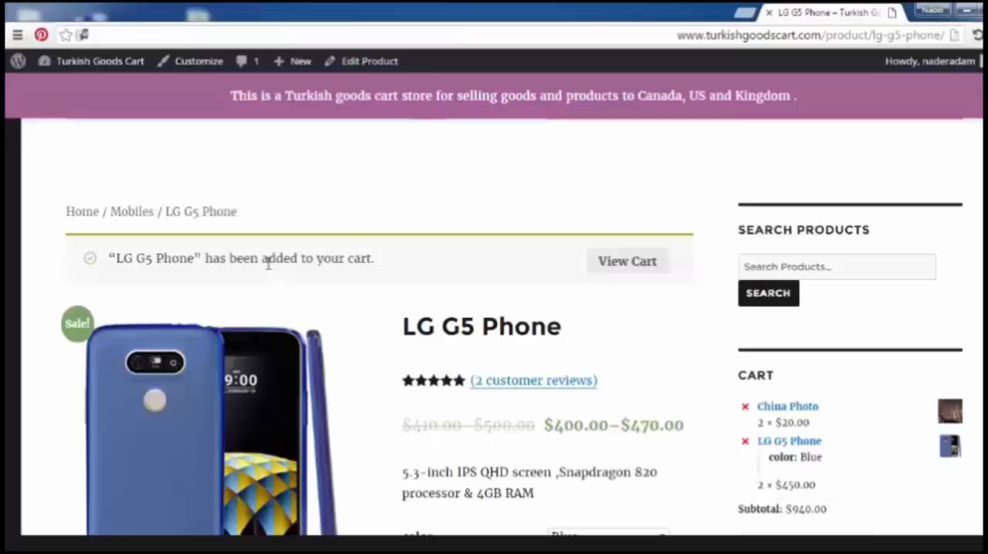
pyautogui.moveTo(401, 270)
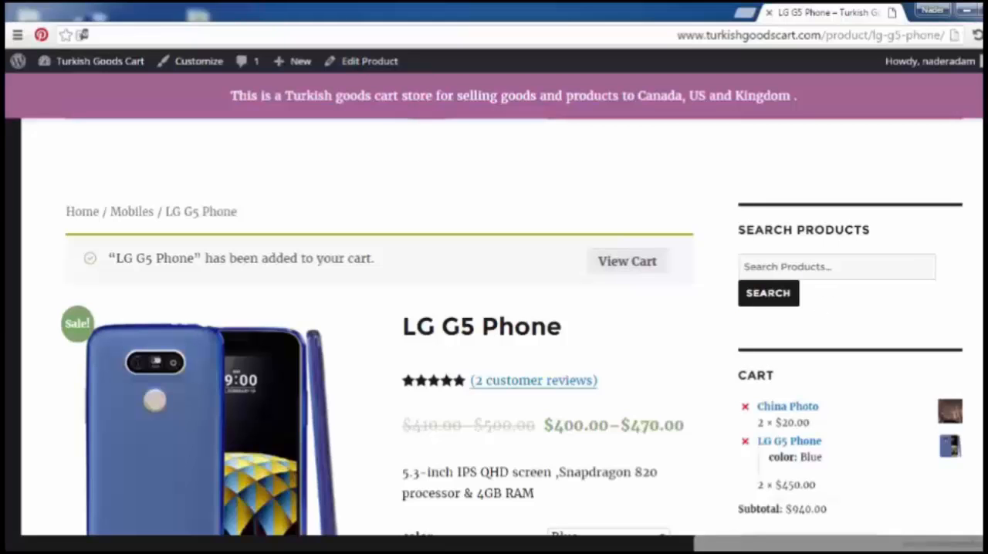
pyautogui.scroll(-3)
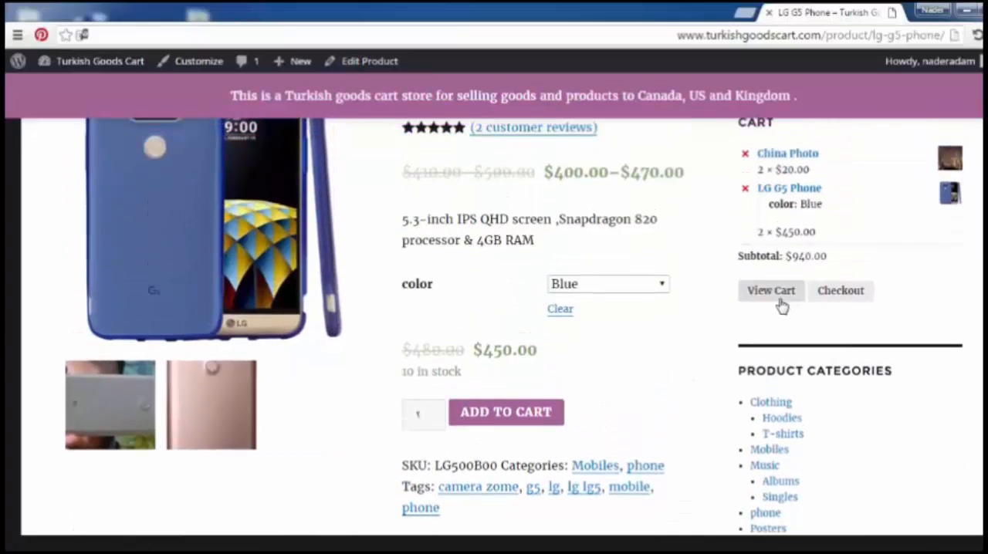
# Go to the cart, remove China Photo, and enter quantity 3 for the LG G5 Phone.
pyautogui.click(505, 412)
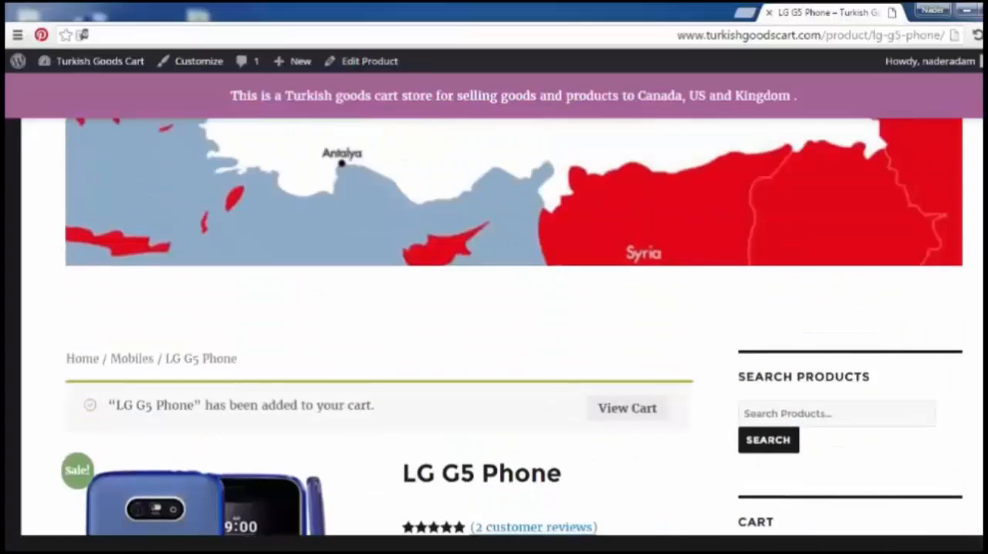
pyautogui.scroll(3)
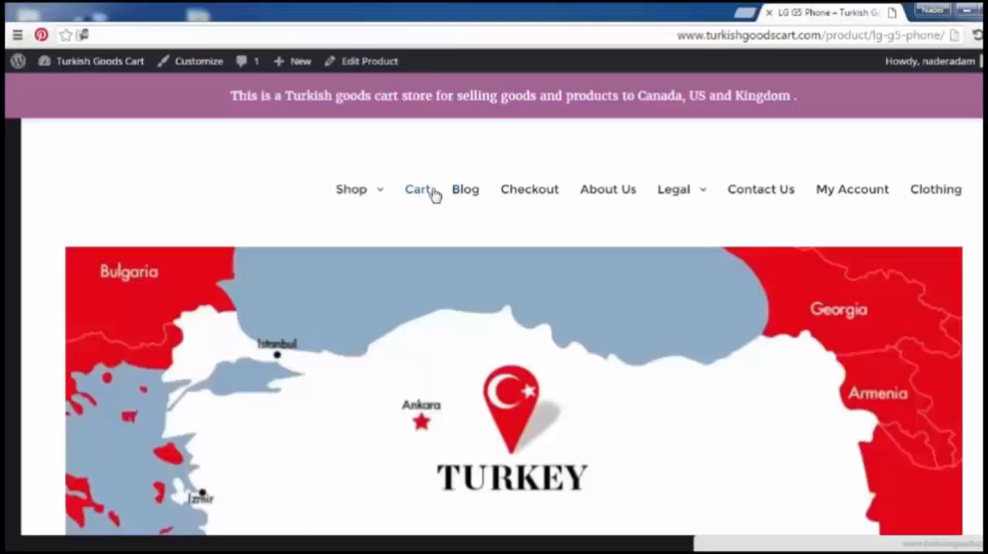
pyautogui.click(417, 190)
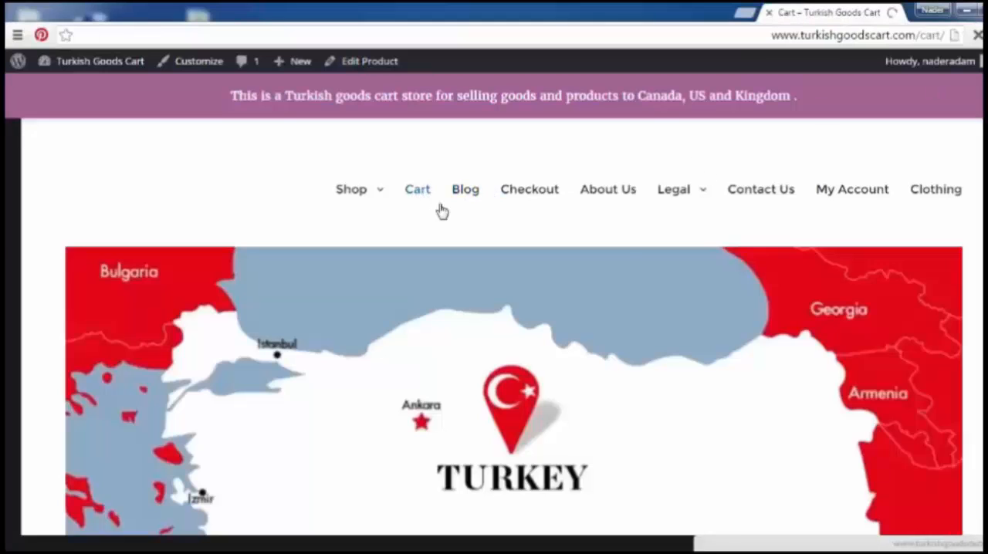
pyautogui.click(417, 189)
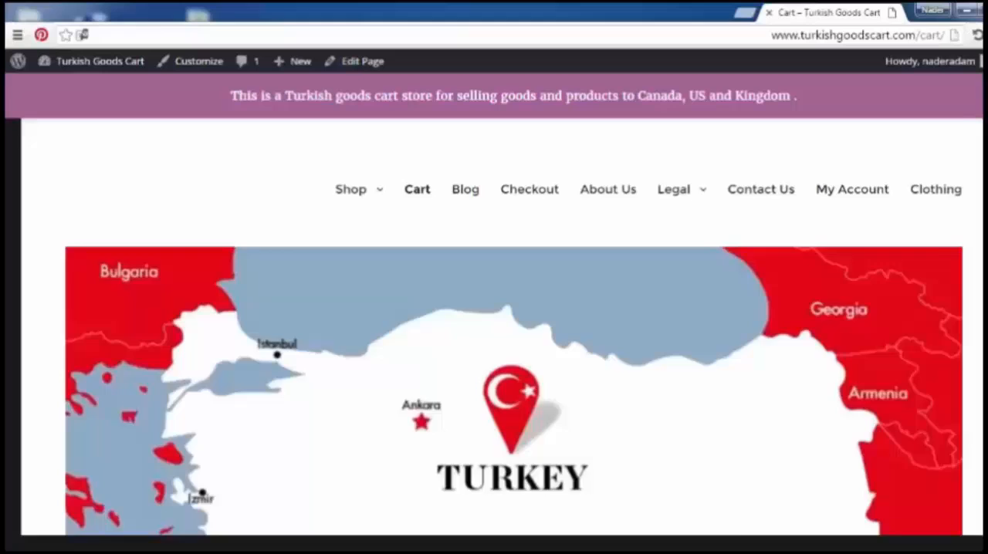
pyautogui.scroll(-3)
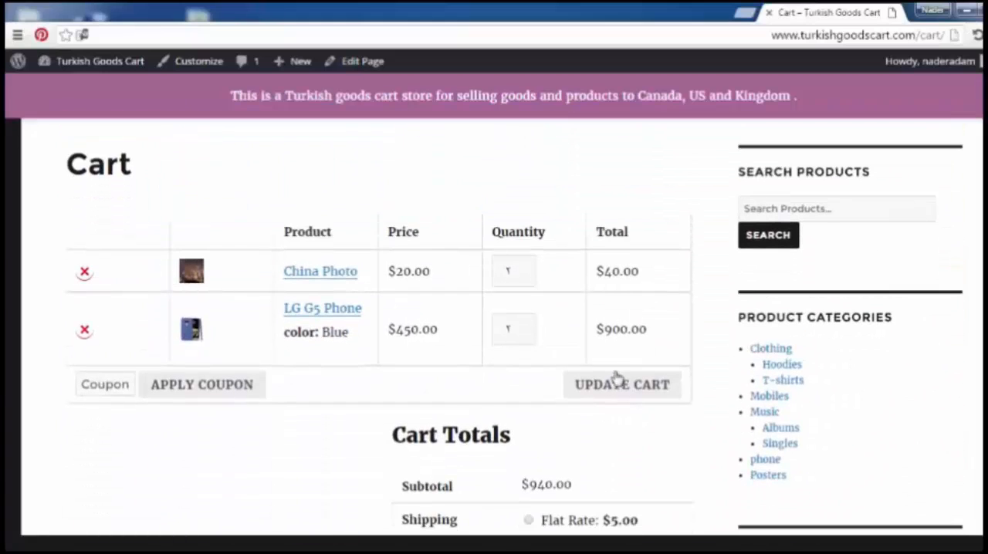
pyautogui.moveTo(360, 340)
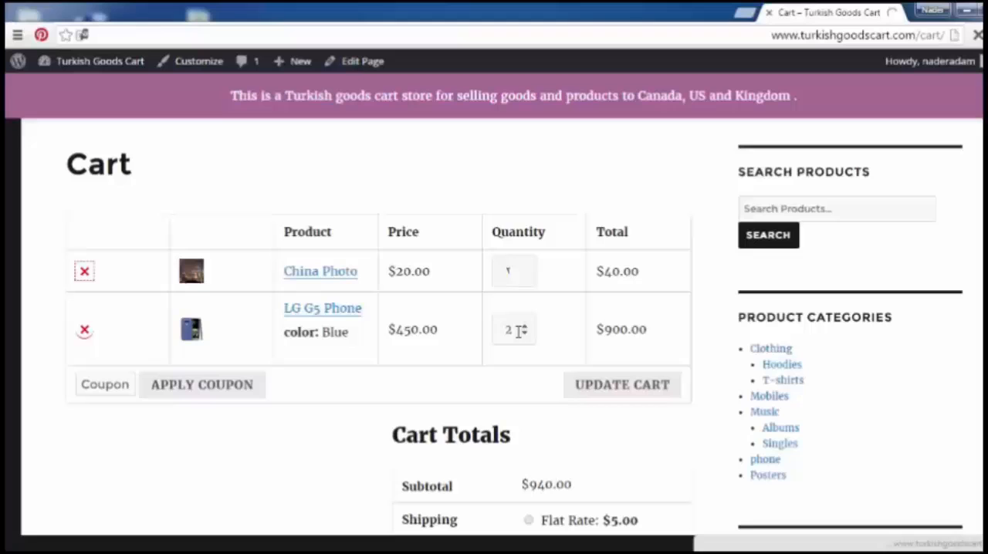
pyautogui.click(509, 329)
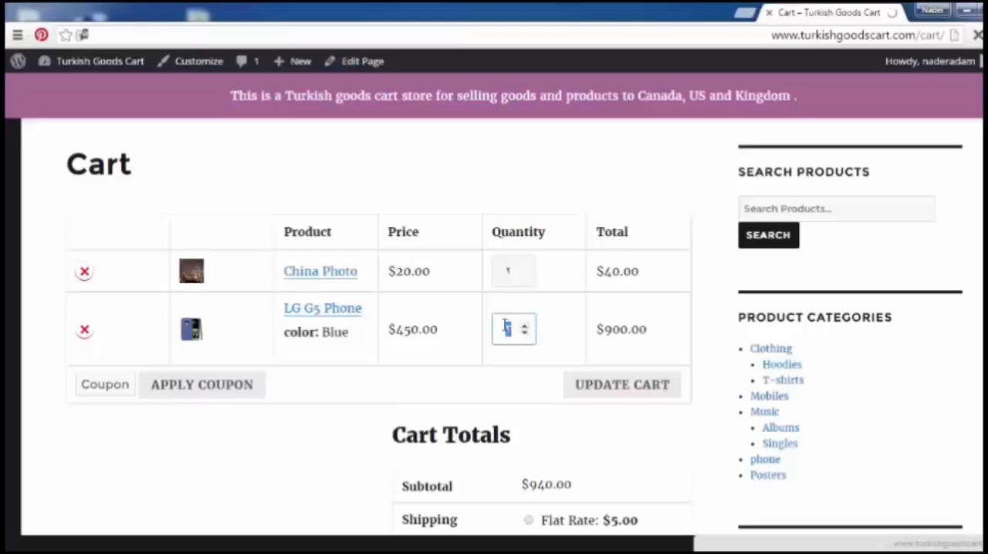
pyautogui.write('3')
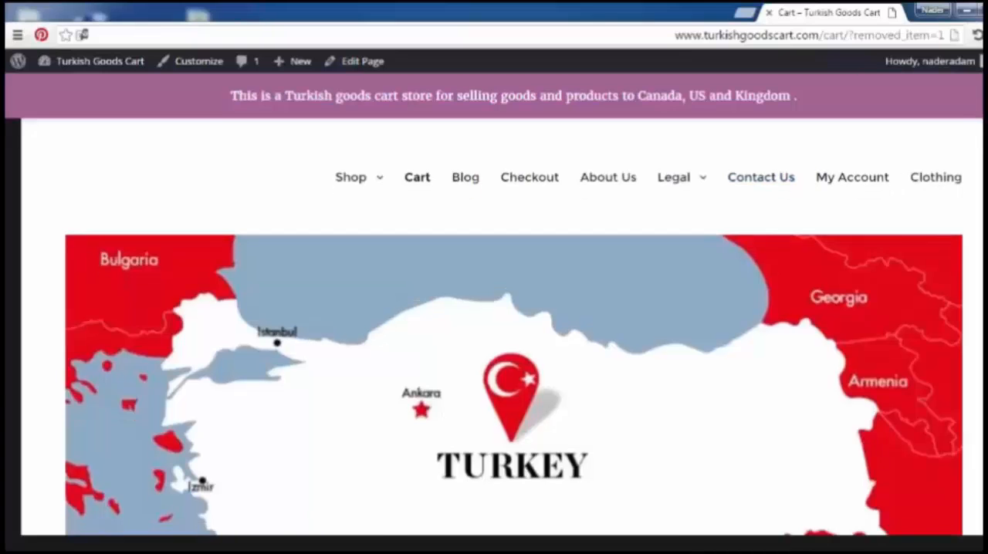
# Update the LG G5 Phone quantity to 3 and review the $1,350.00 cart total.
pyautogui.scroll(-3)
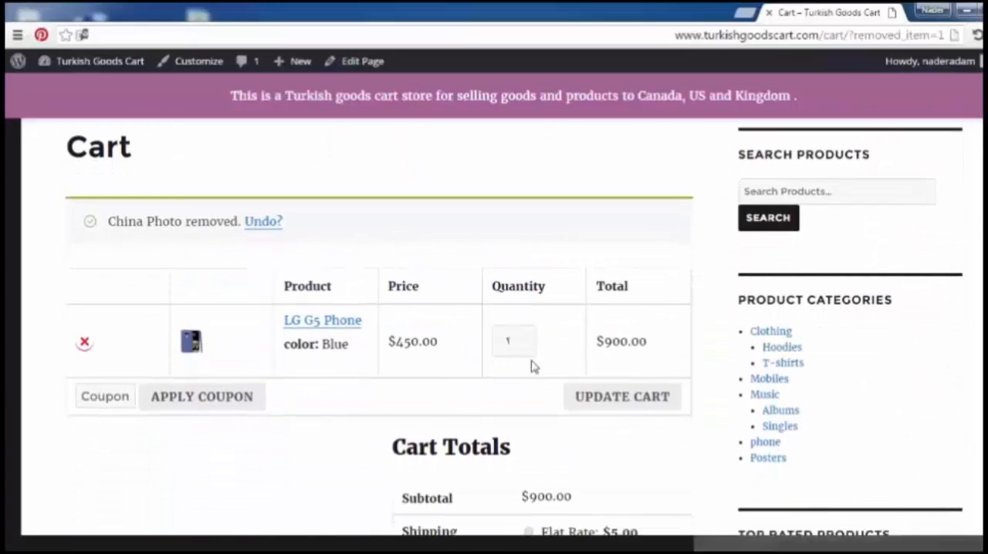
pyautogui.write('3')
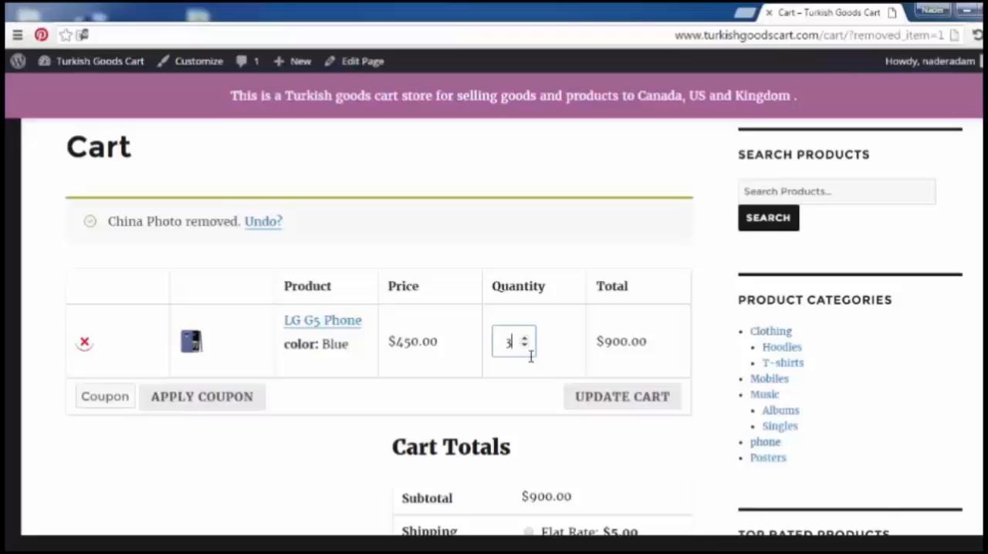
pyautogui.click(622, 396)
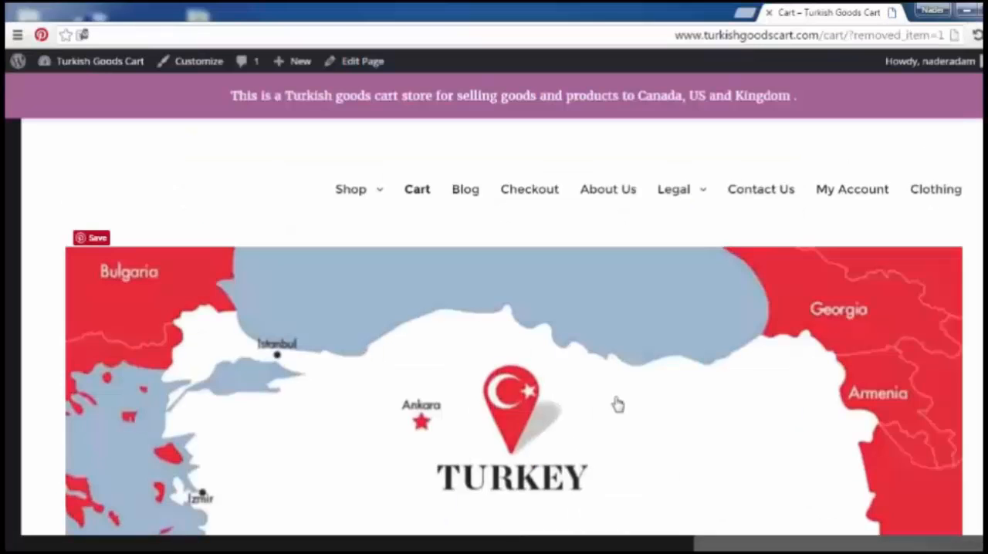
pyautogui.scroll(-3)
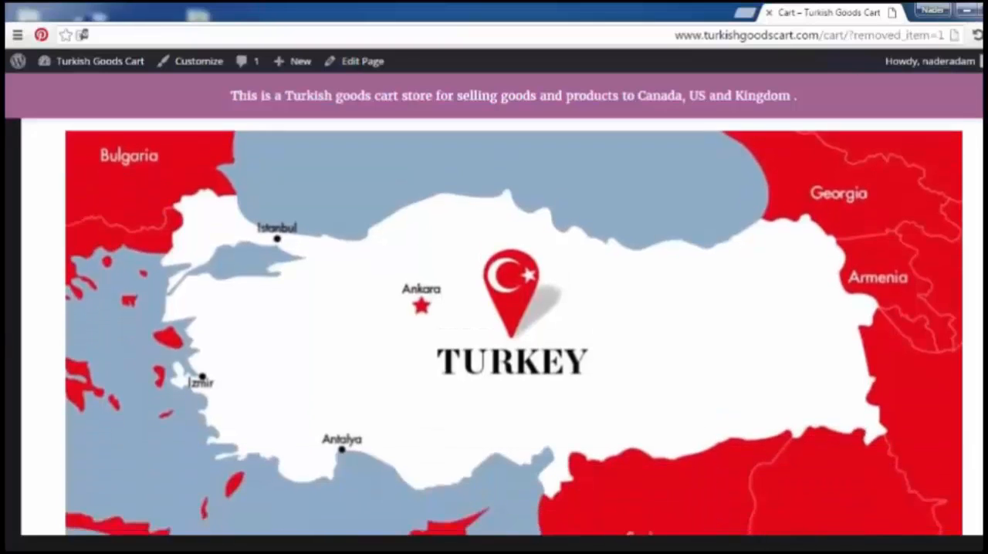
pyautogui.scroll(-3)
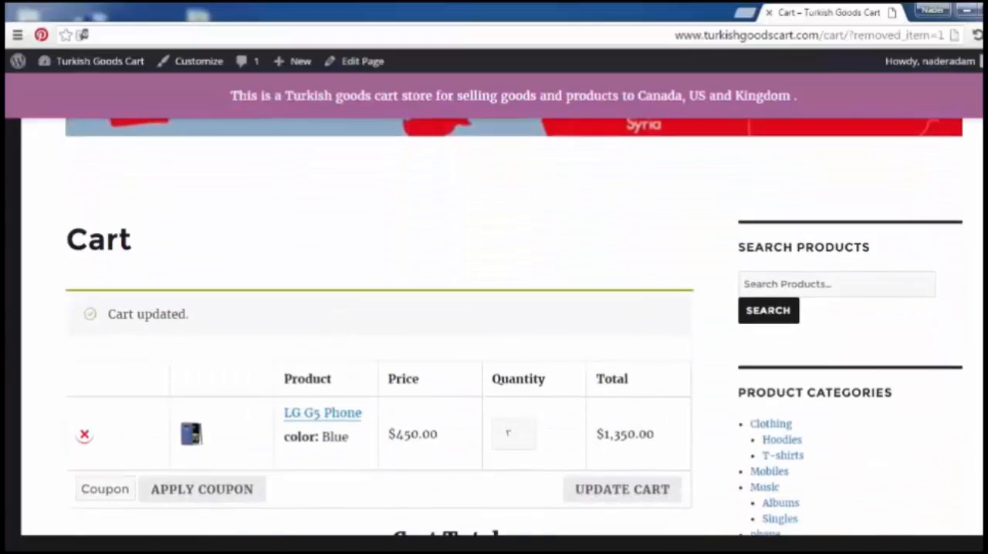
pyautogui.scroll(-3)
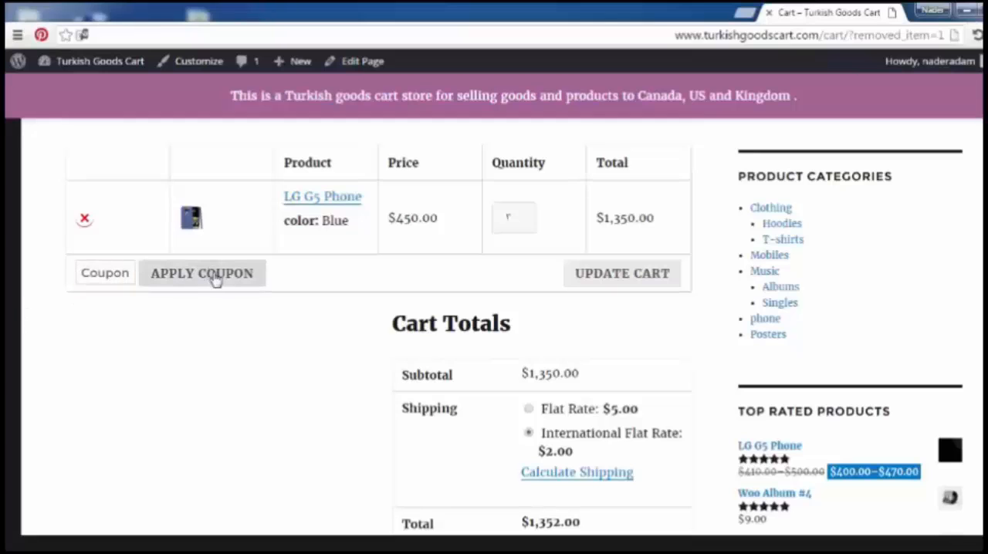
pyautogui.moveTo(686, 294)
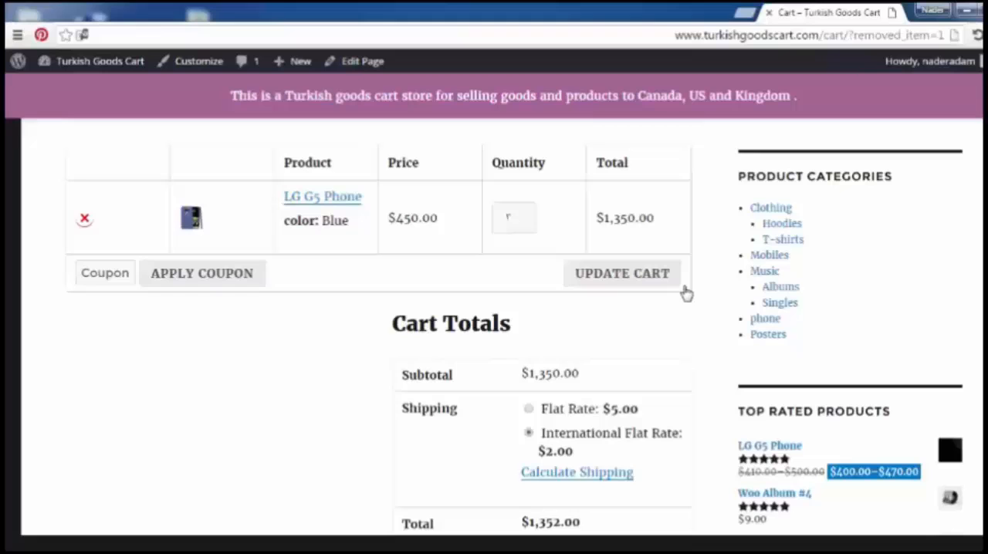
# Choose Flat Rate $5.00 shipping, raising the order total to $1,355.00.
pyautogui.scroll(-3)
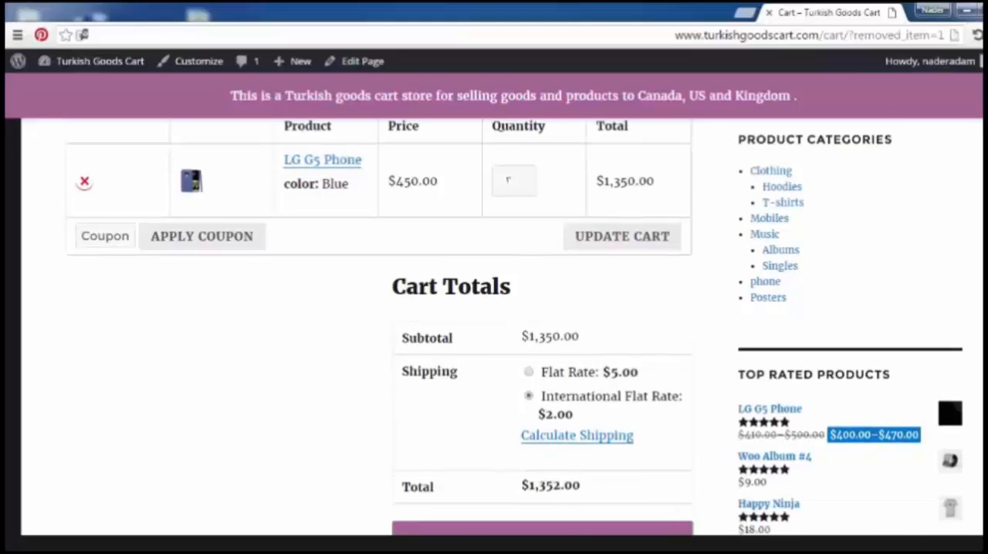
pyautogui.scroll(-3)
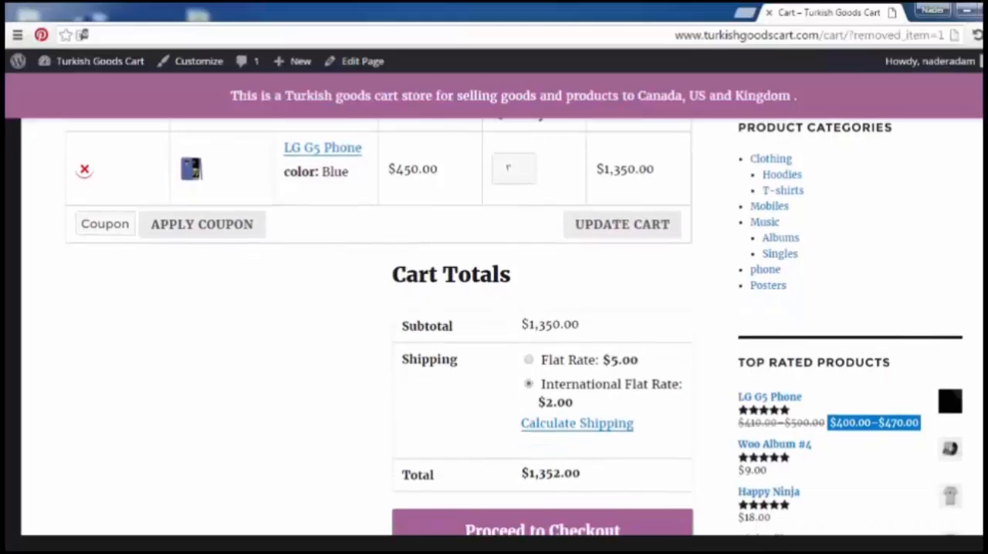
pyautogui.scroll(-3)
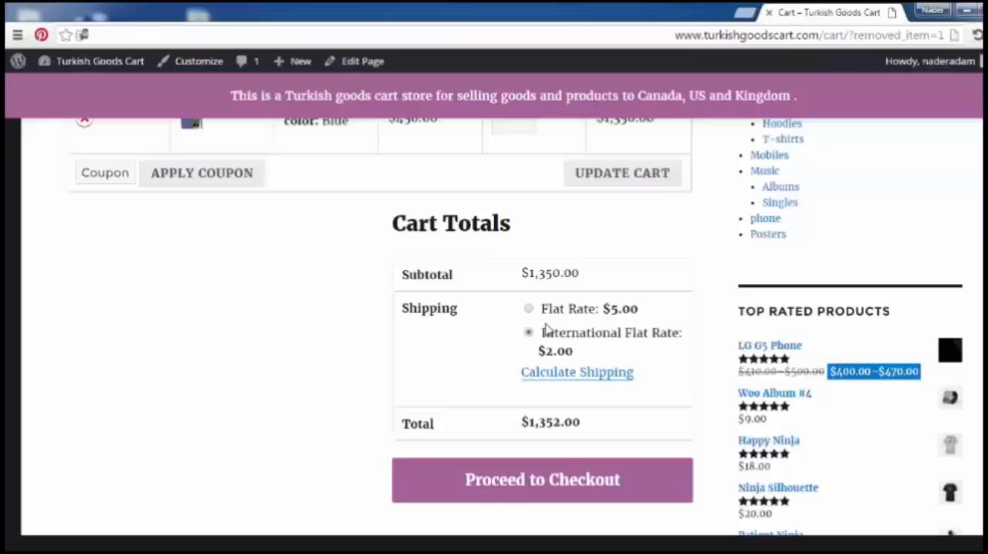
pyautogui.moveTo(545, 323)
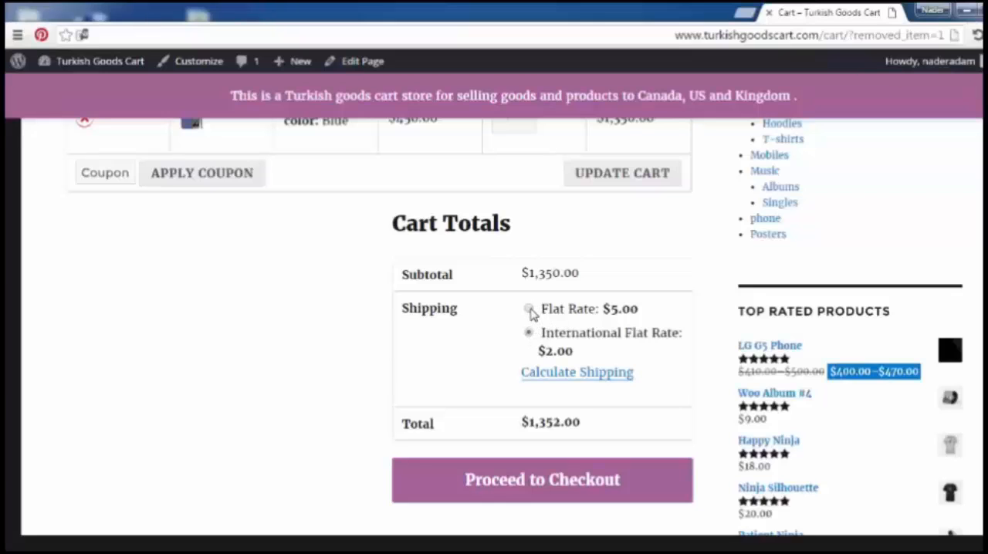
pyautogui.click(529, 309)
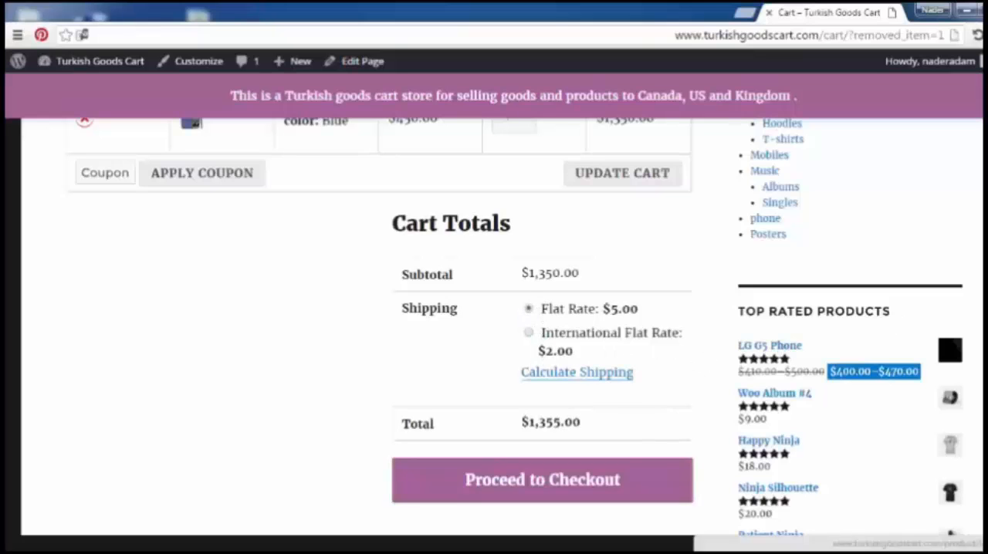
pyautogui.scroll(-3)
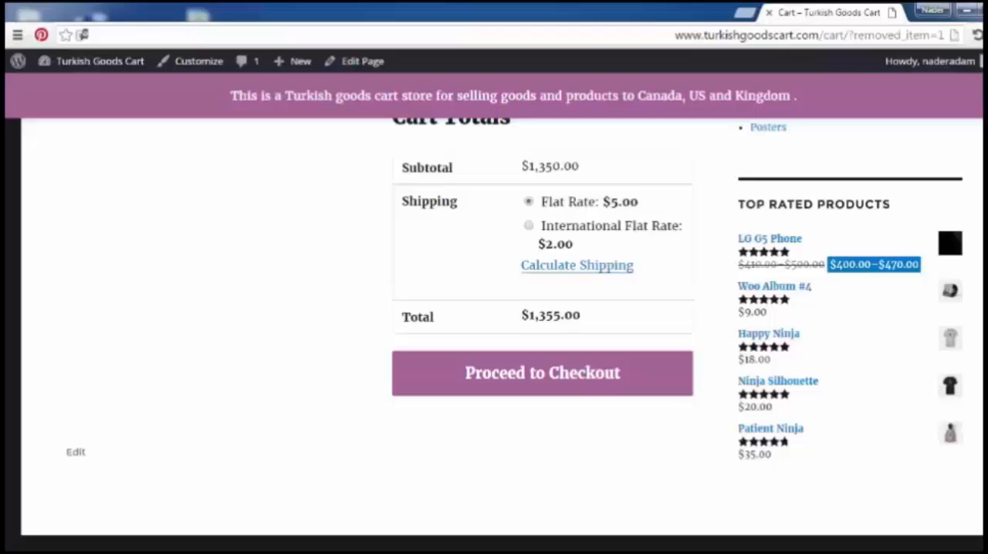
pyautogui.scroll(-3)
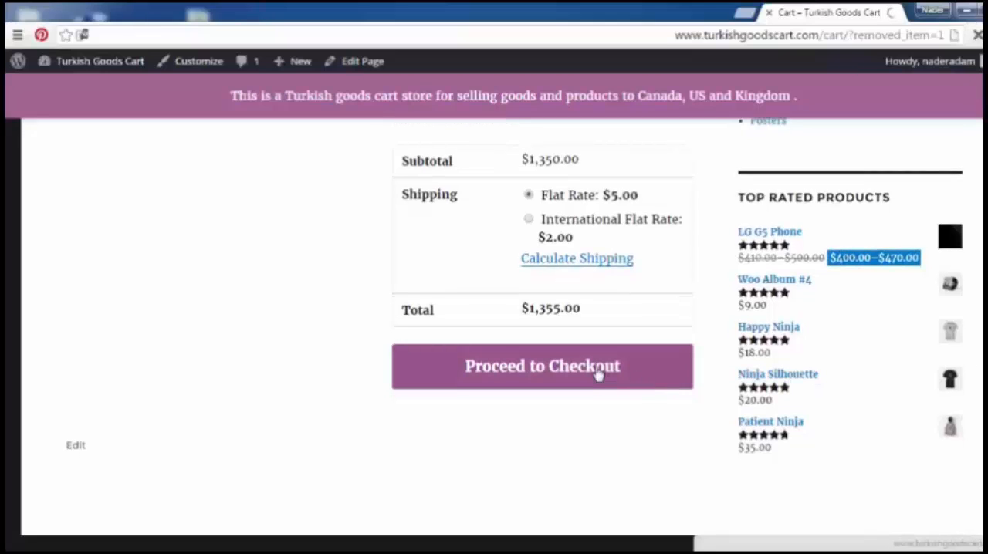
# Proceed to checkout and bring the Billing Details form into view.
pyautogui.click(542, 366)
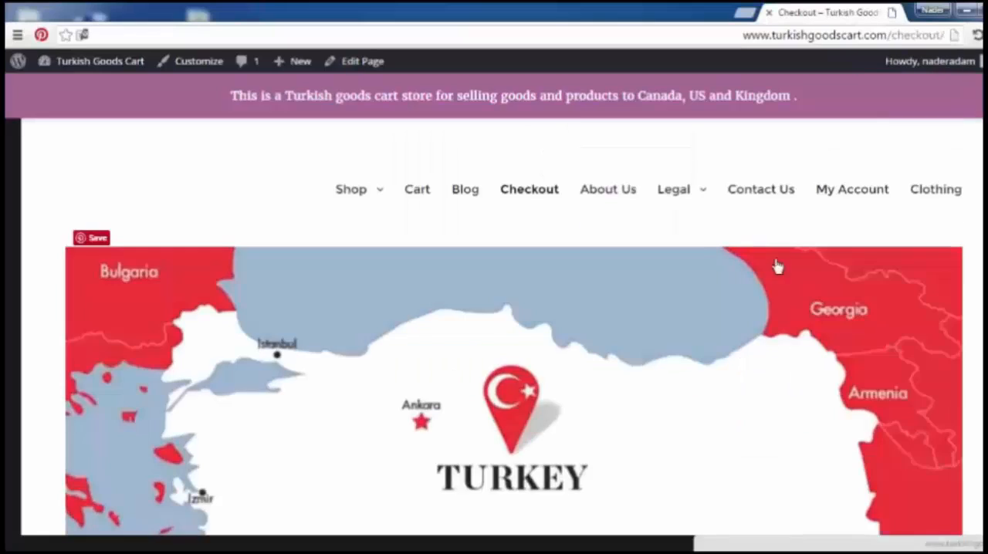
pyautogui.scroll(-3)
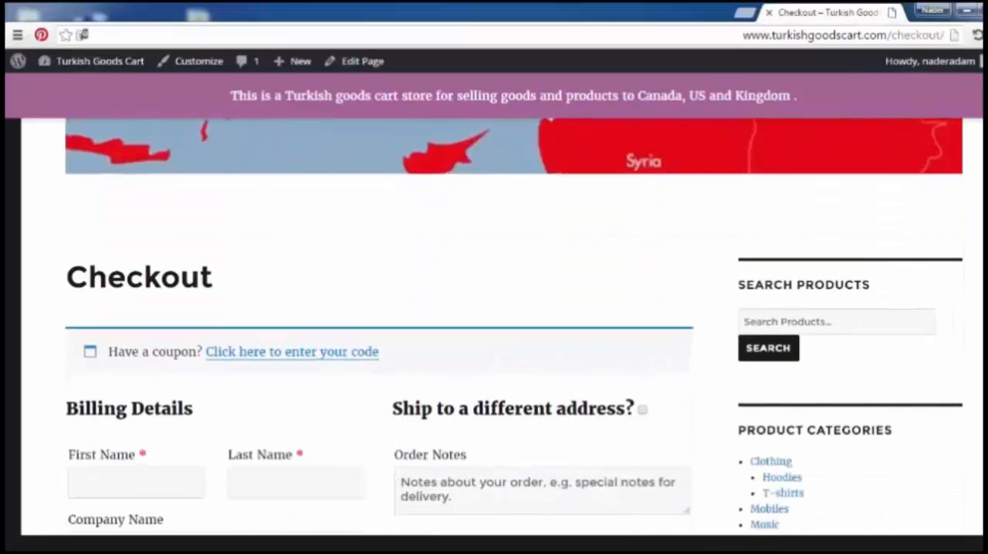
pyautogui.scroll(-3)
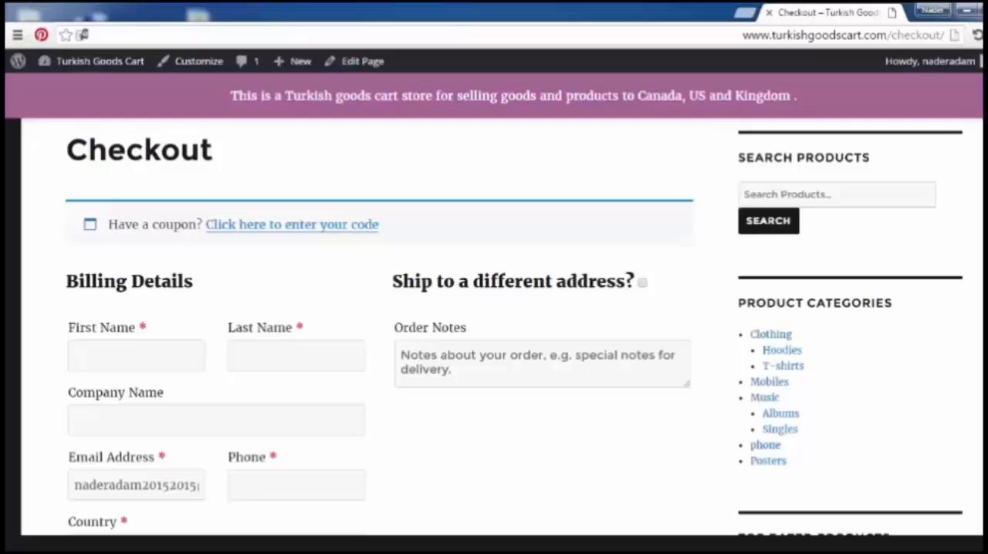
pyautogui.moveTo(81, 238)
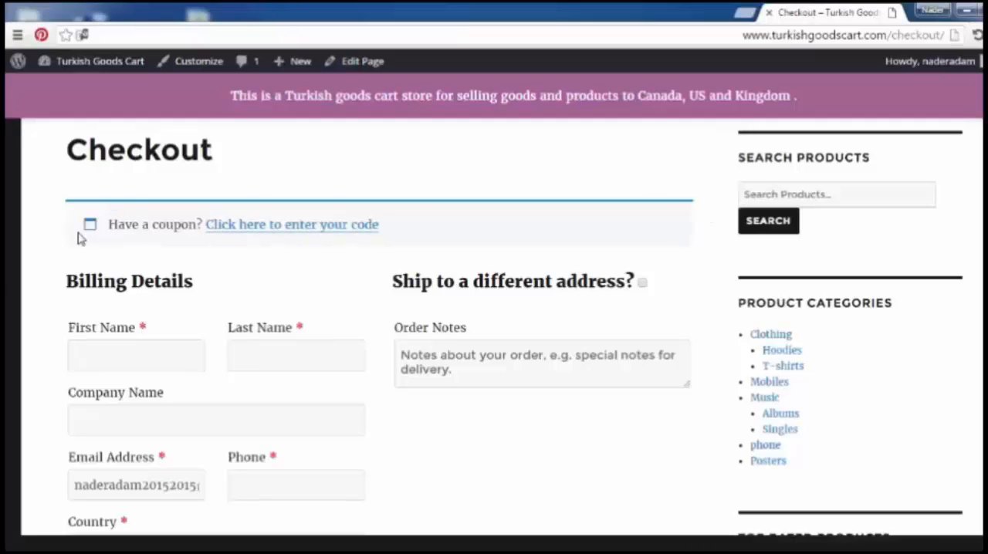
pyautogui.moveTo(675, 338)
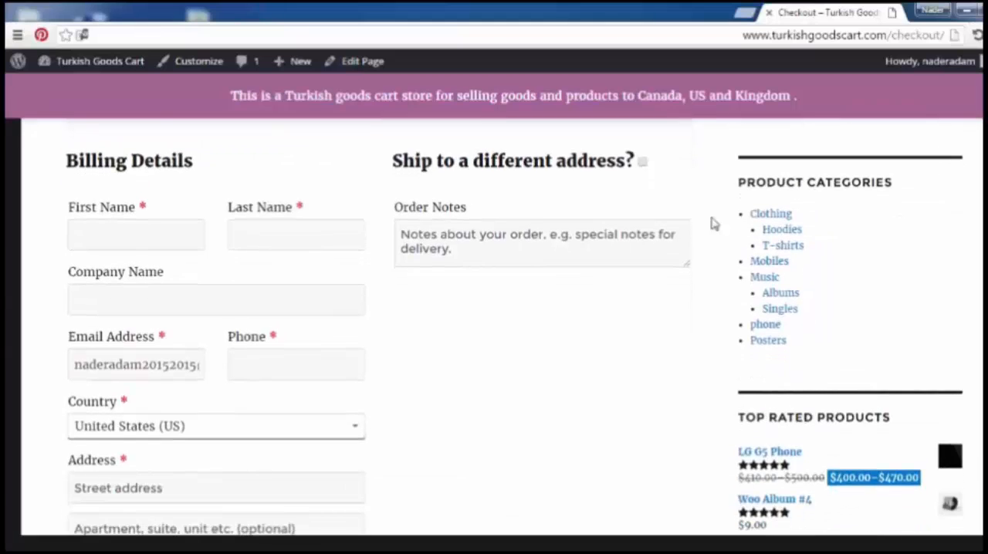
pyautogui.click(135, 234)
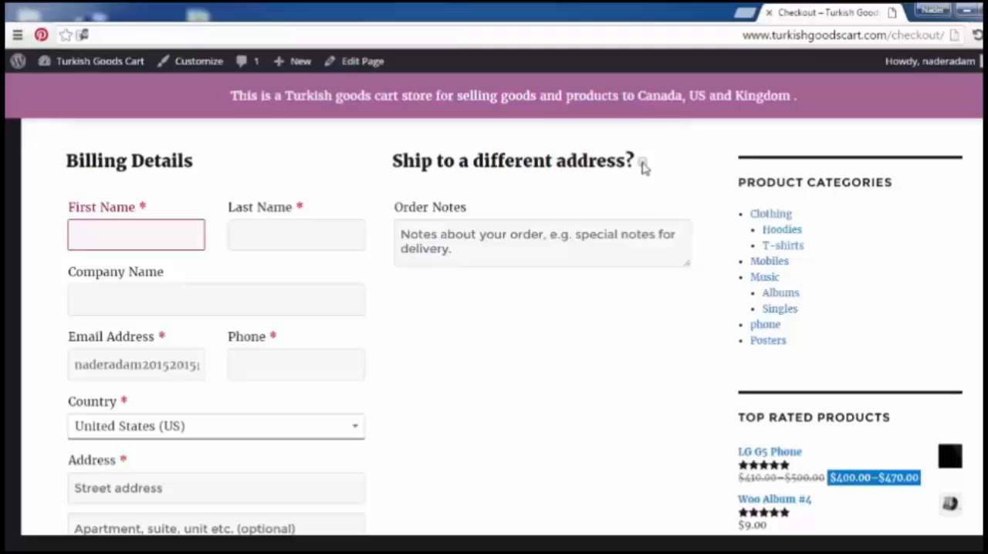
pyautogui.click(644, 163)
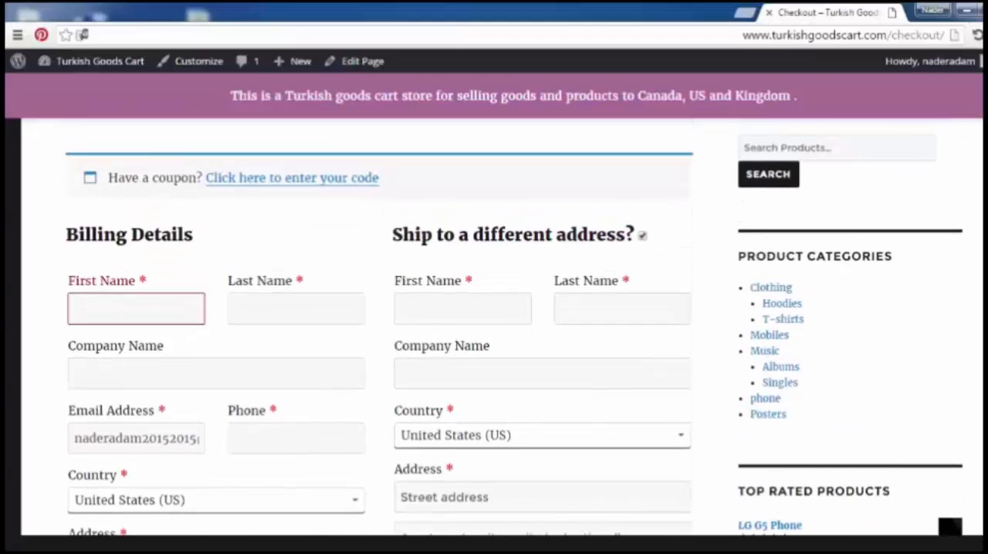
pyautogui.click(642, 235)
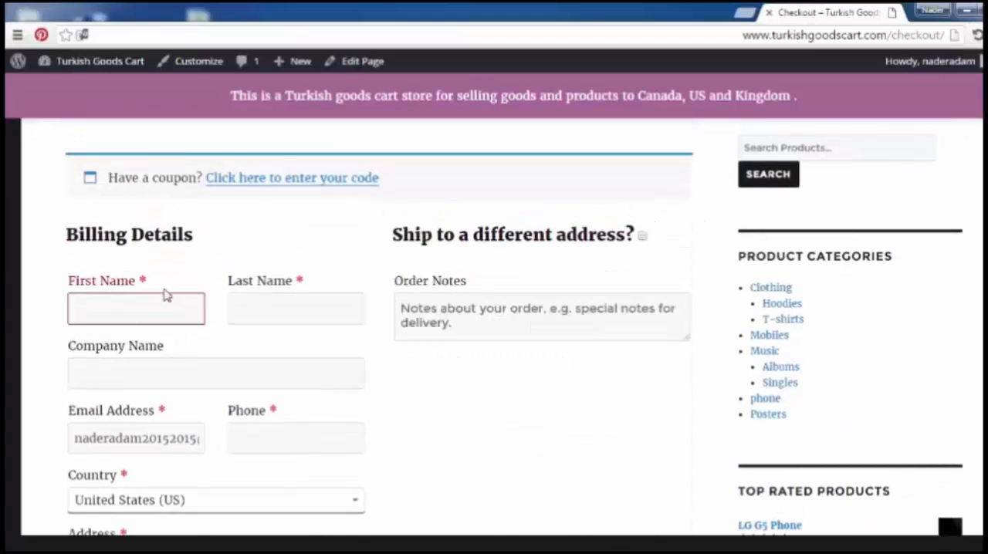
# Fill in the billing first name, last name and company name.
pyautogui.click(136, 308)
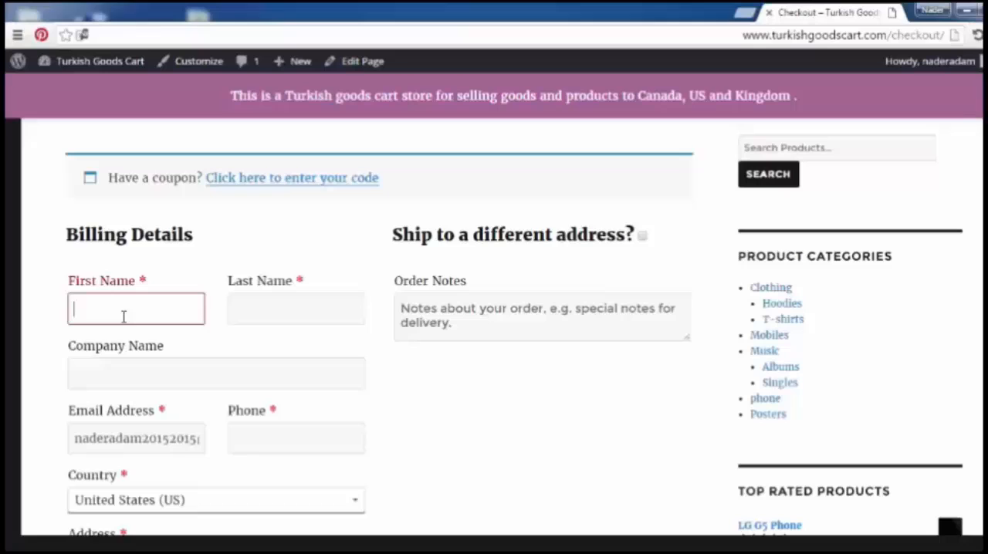
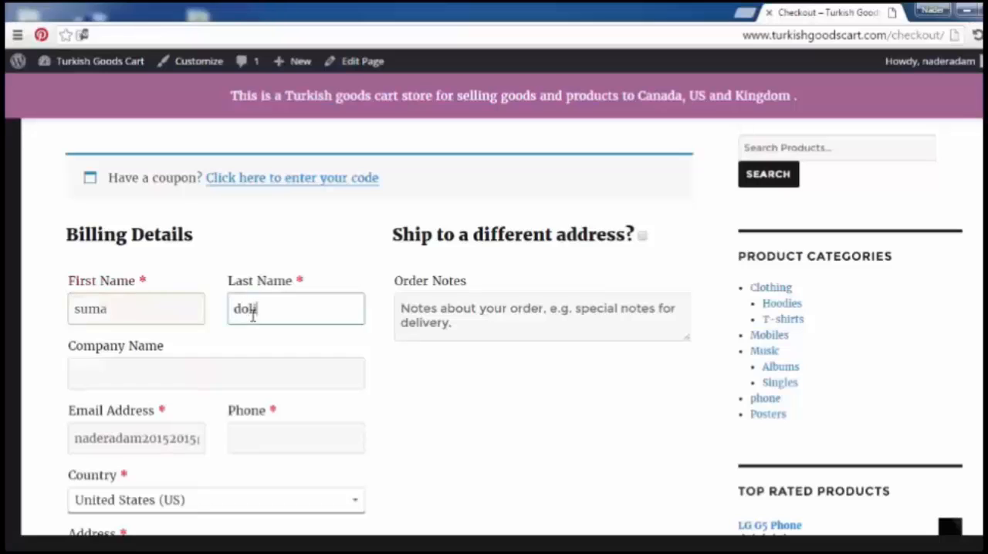
pyautogui.click(215, 374)
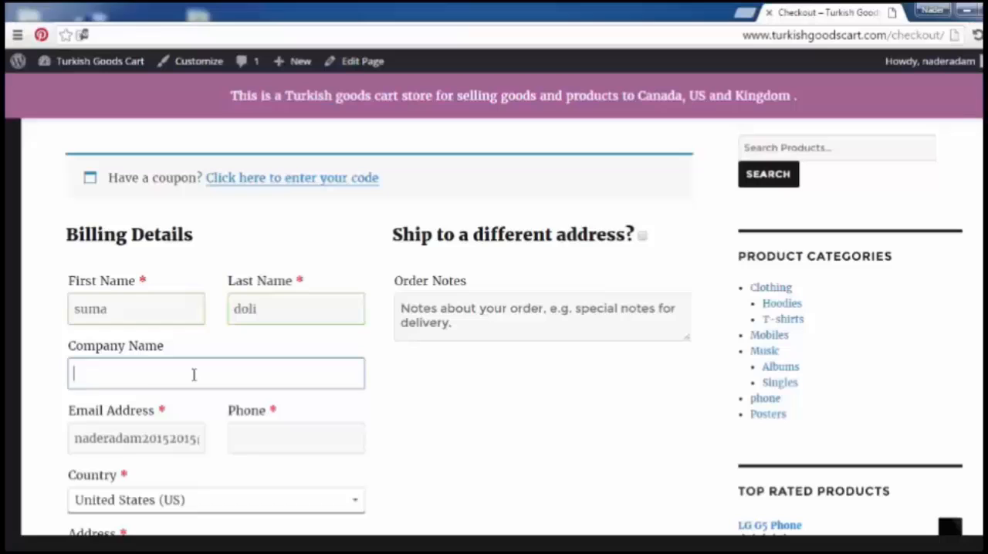
pyautogui.write('elif')
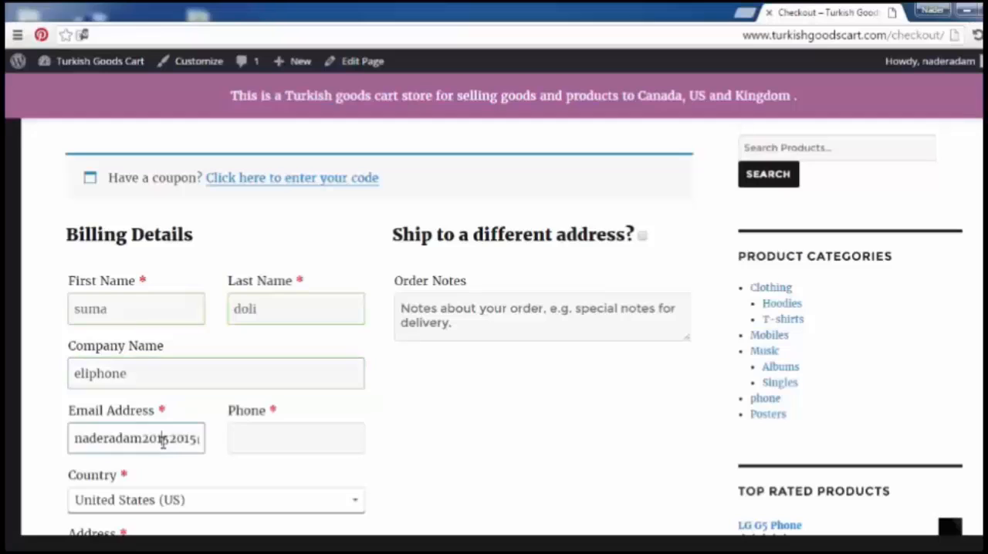
# Replace the billing email with a Gmail address and enter the phone number.
pyautogui.click(136, 438)
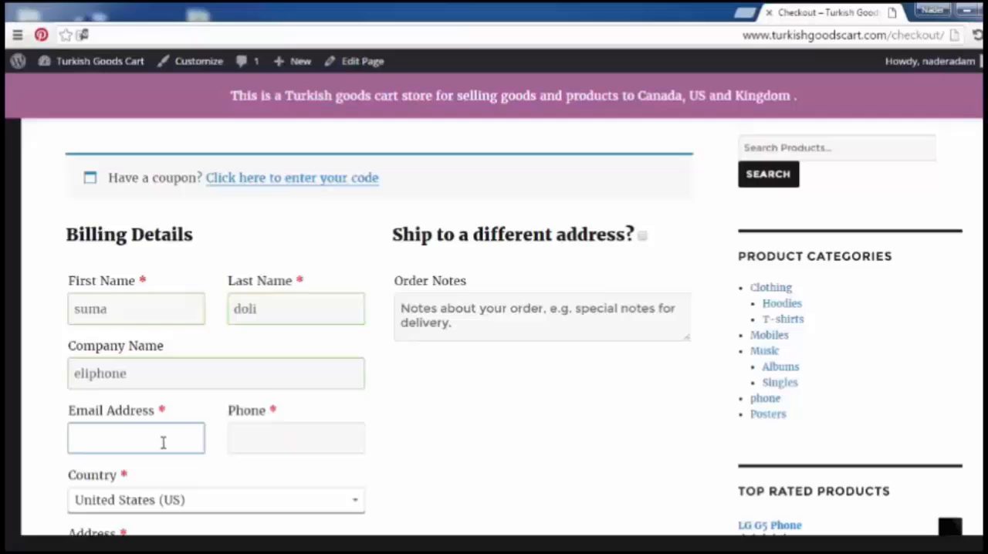
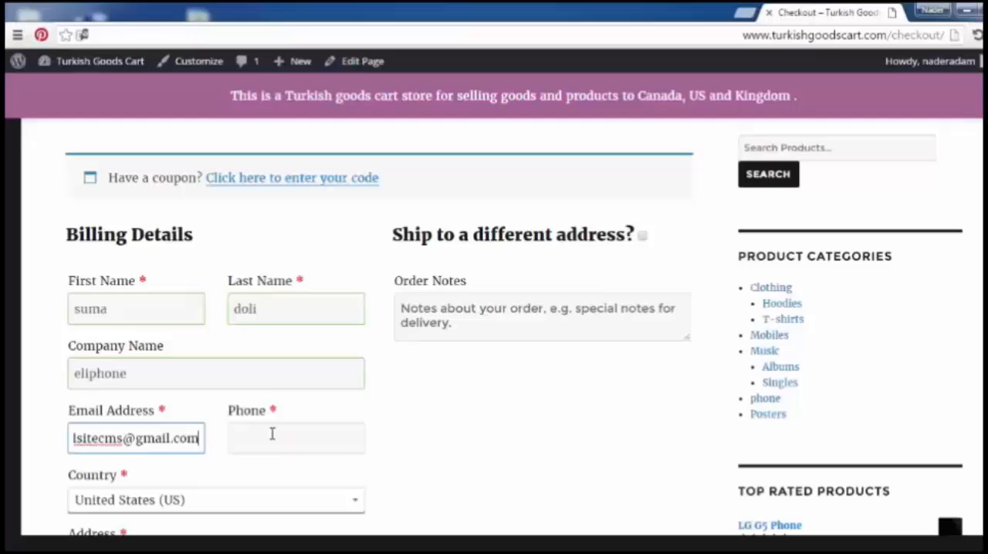
pyautogui.write('-')
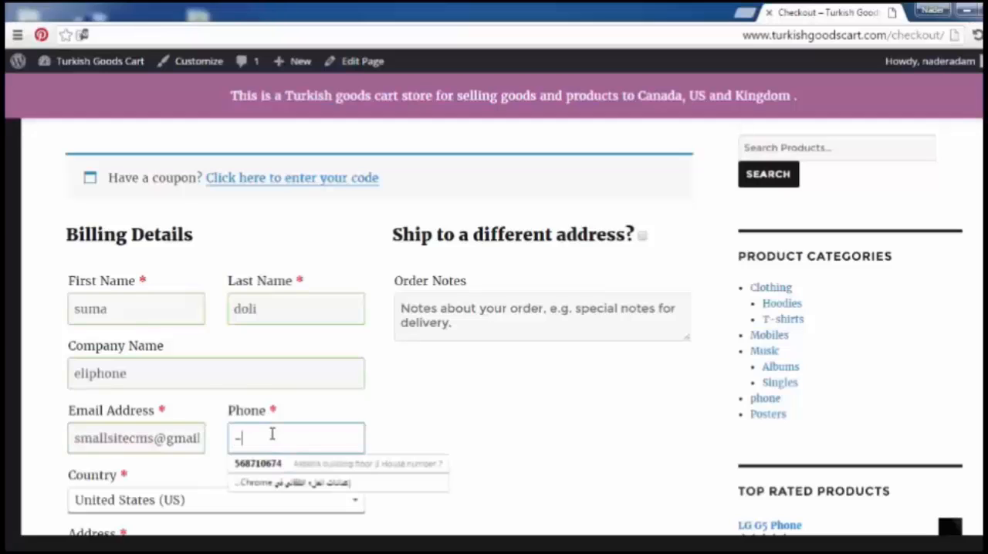
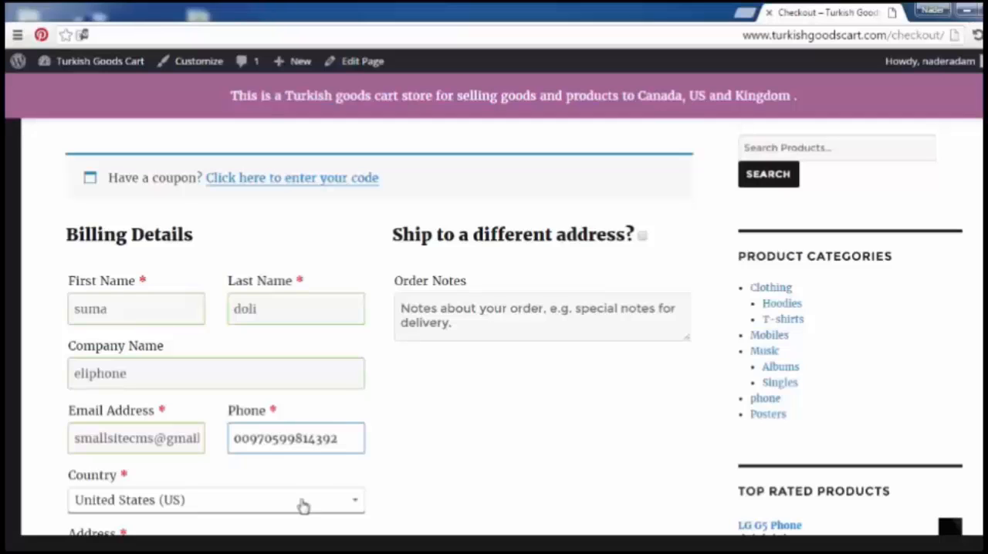
# Enter the billing street address 'Californian Francisco', correcting the spelling to Francisco.
pyautogui.scroll(-3)
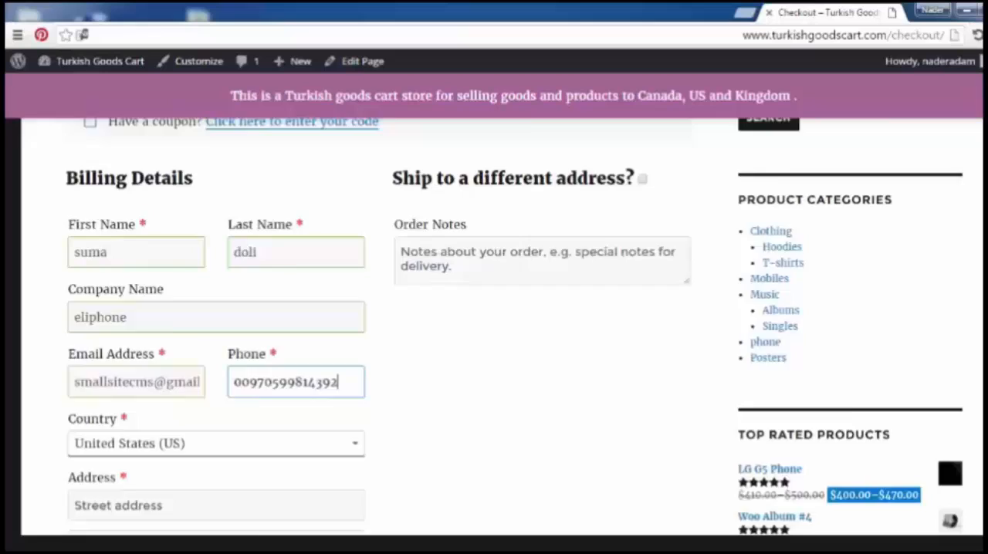
pyautogui.scroll(-3)
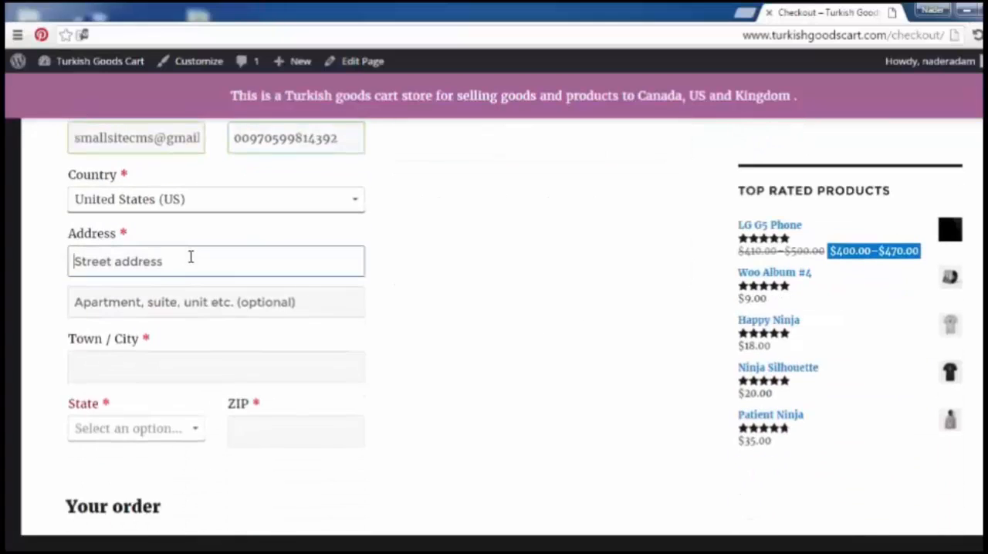
pyautogui.click(215, 261)
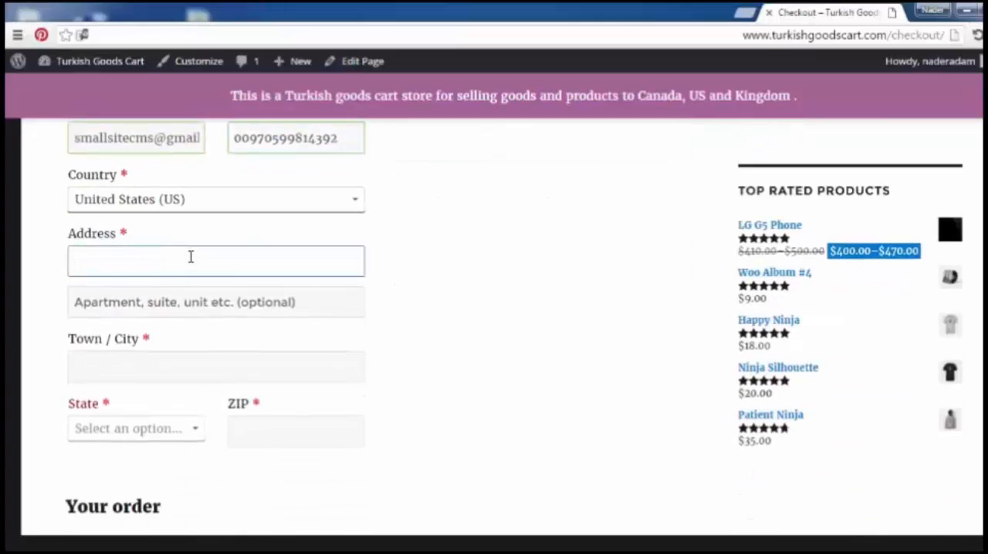
pyautogui.write('californian')
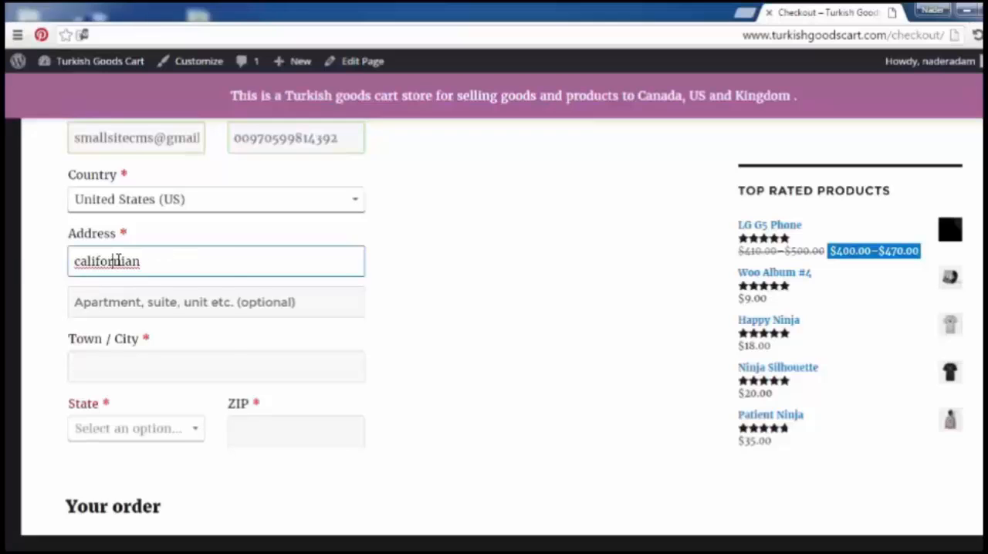
pyautogui.write('Californian')
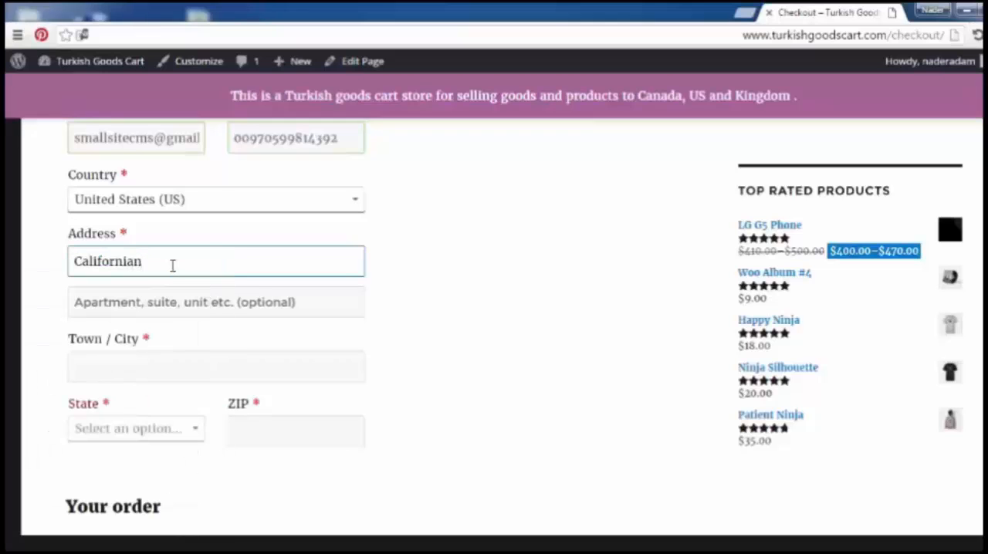
pyautogui.write('san')
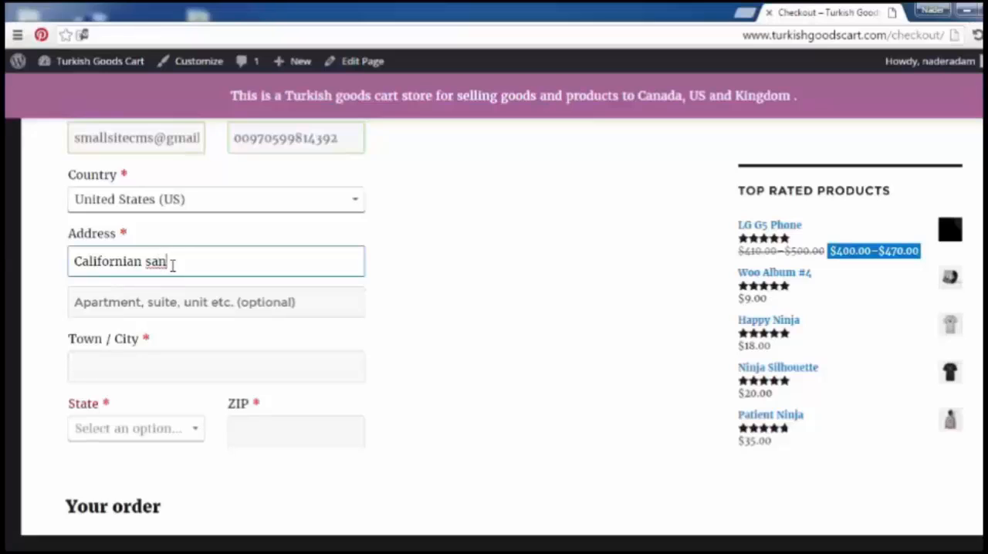
pyautogui.write('fran')
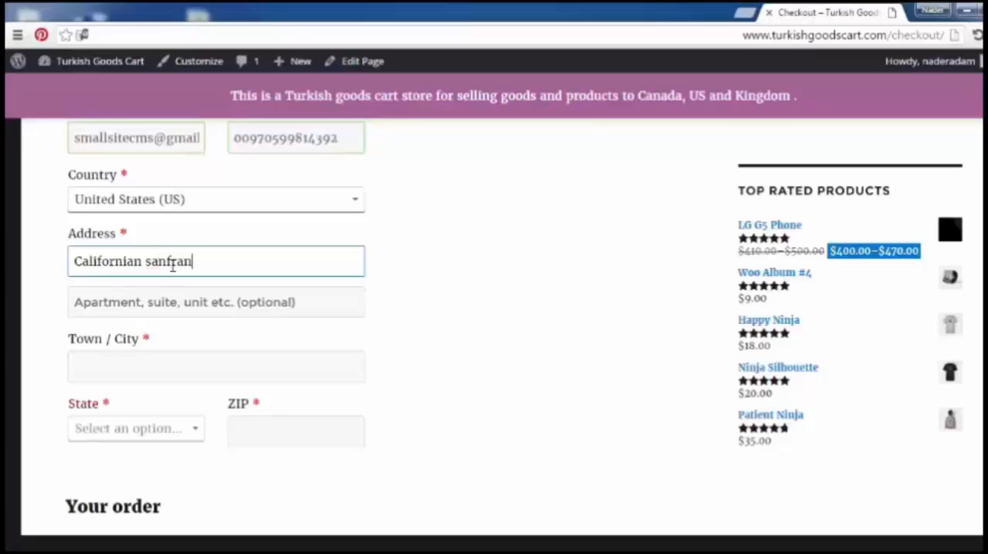
pyautogui.write('cisco')
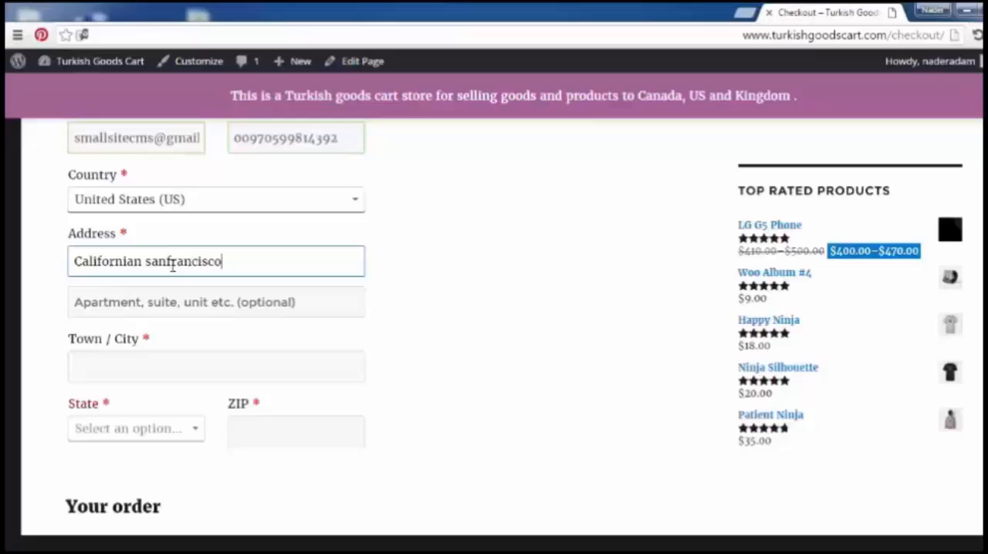
pyautogui.rightClick(166, 261)
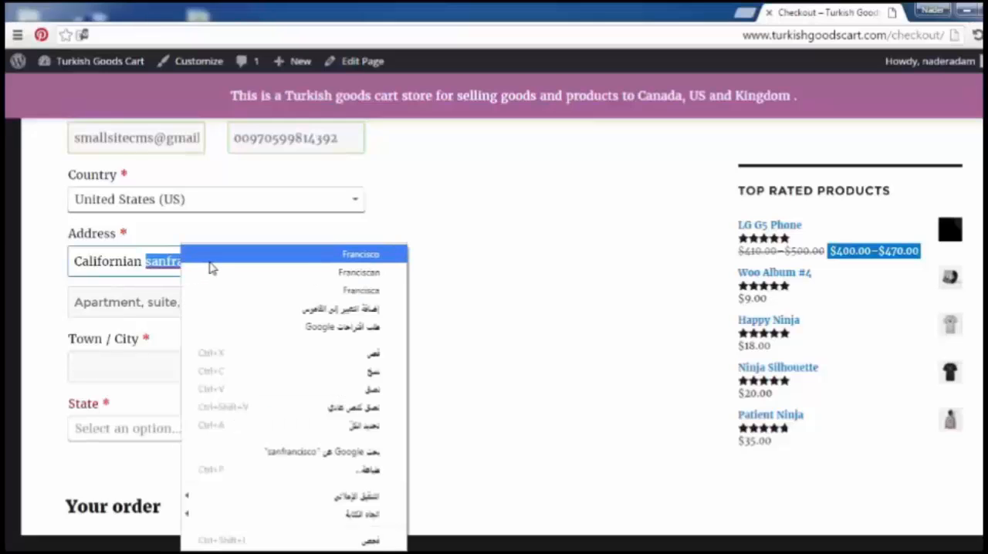
pyautogui.click(361, 254)
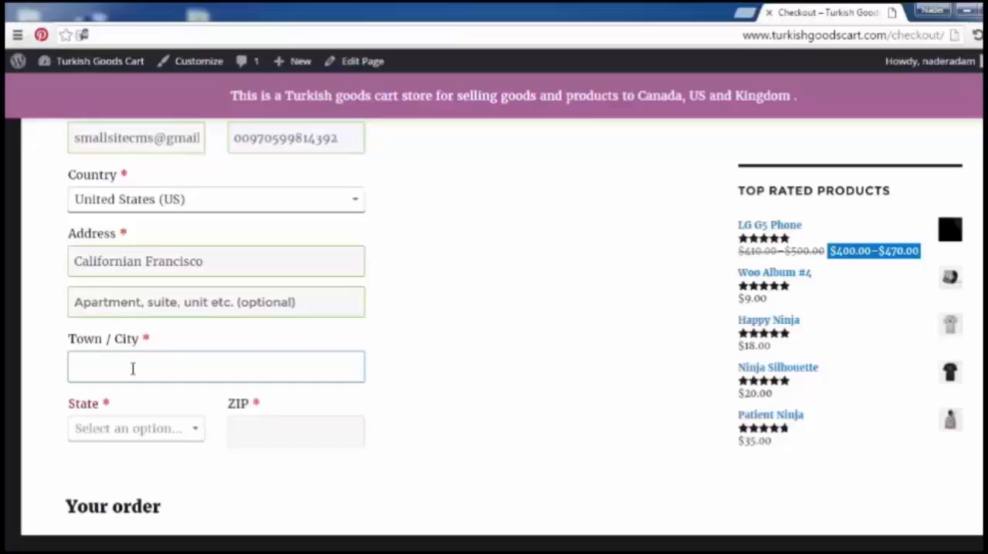
# Set the billing town to cisarya, state Alabama, and ZIP 00912.
pyautogui.write('c')
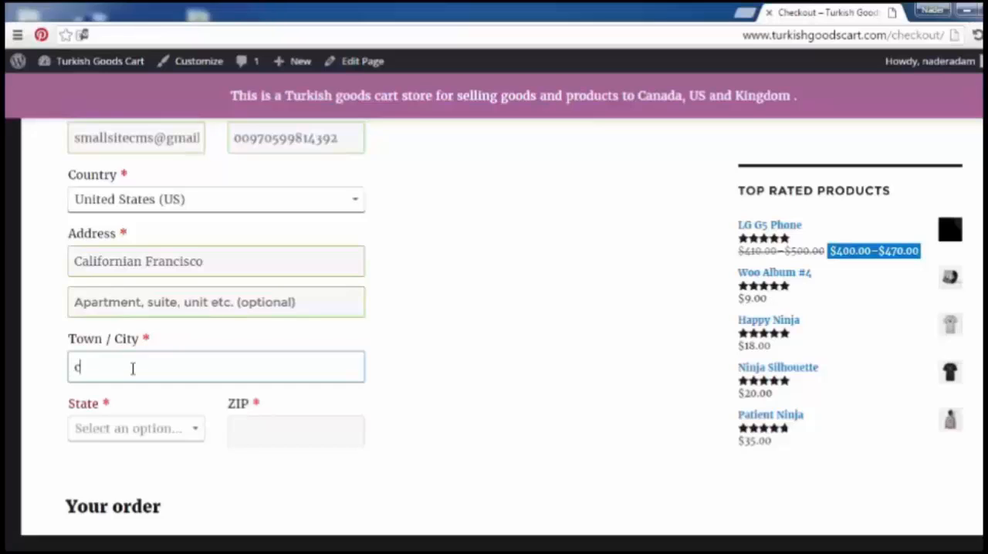
pyautogui.write('isarya')
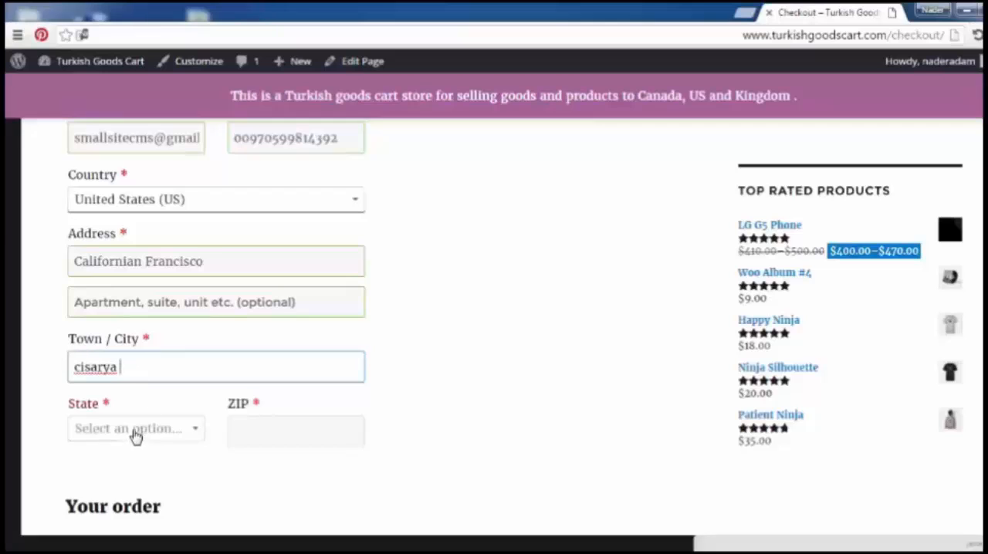
pyautogui.click(136, 428)
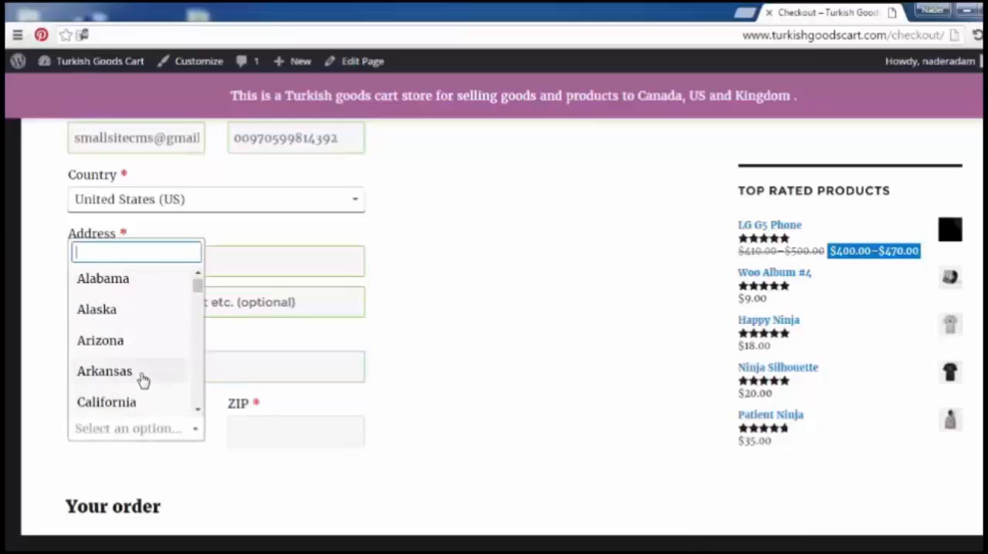
pyautogui.moveTo(171, 316)
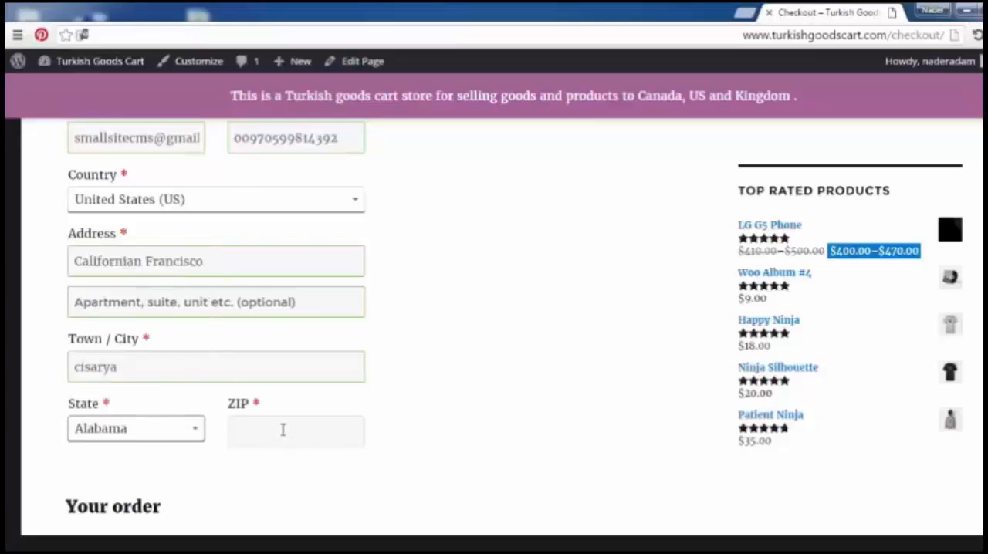
pyautogui.write('00912')
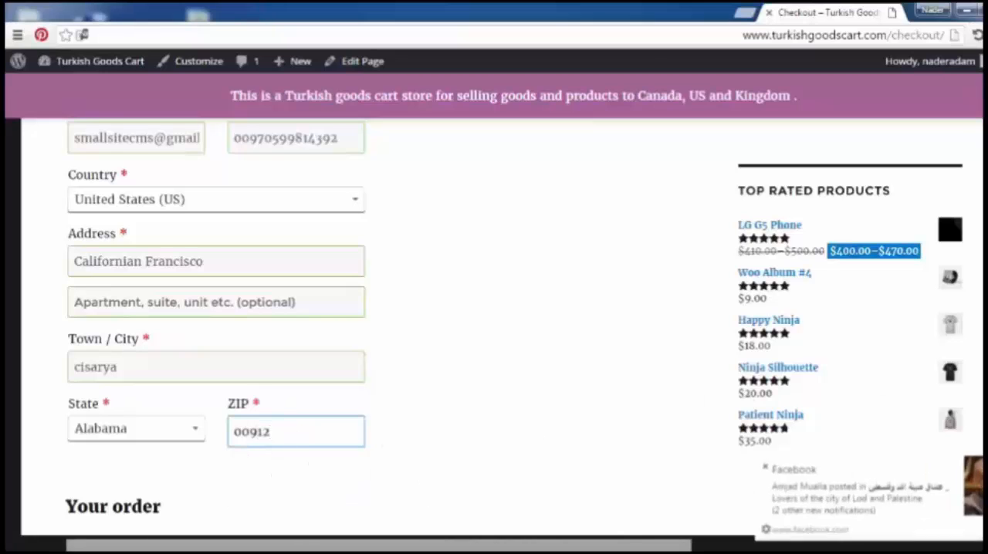
pyautogui.scroll(-3)
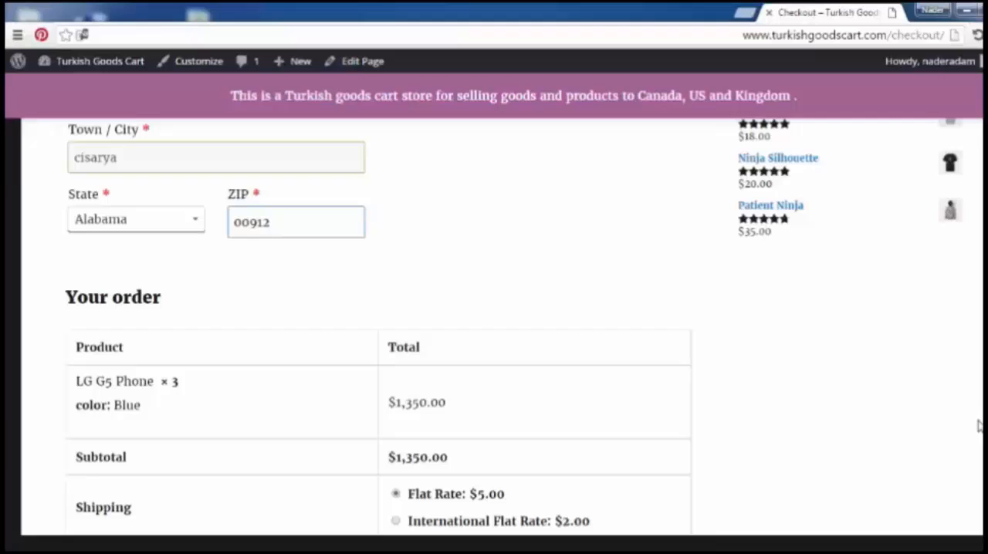
pyautogui.scroll(-3)
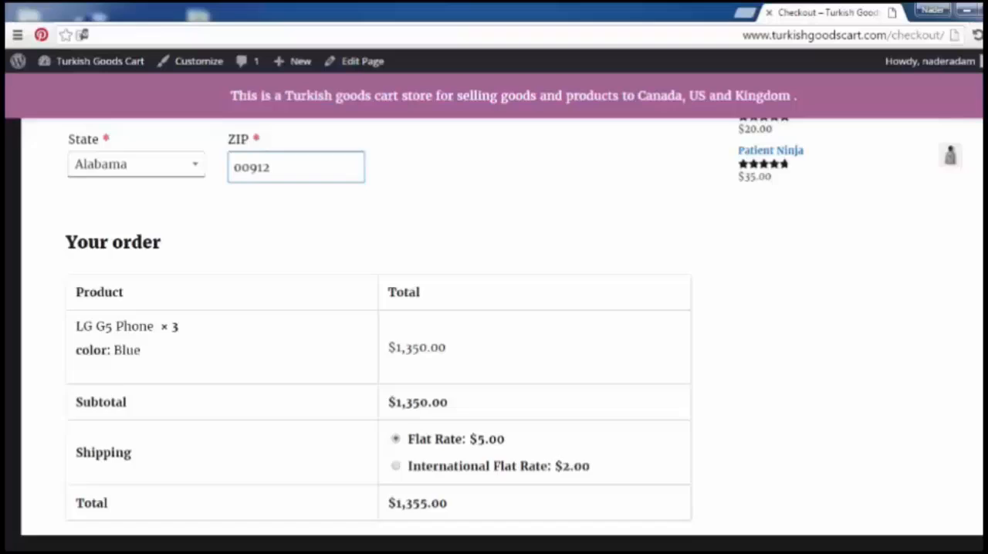
pyautogui.scroll(-3)
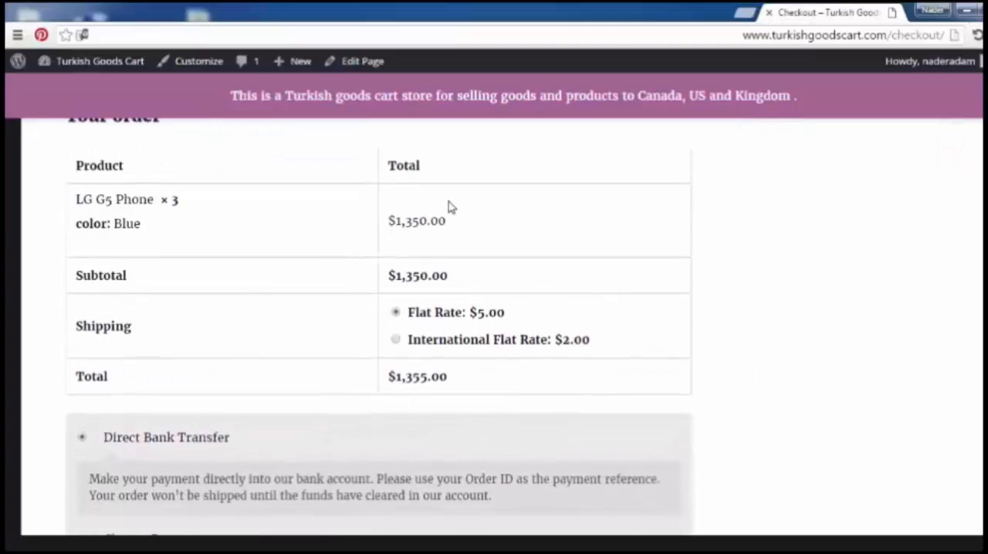
pyautogui.moveTo(349, 179)
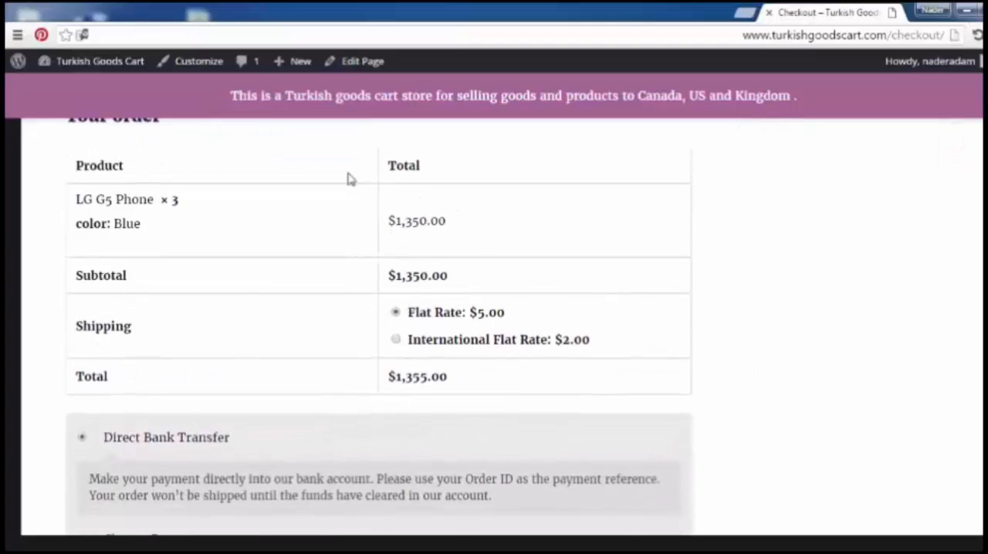
pyautogui.moveTo(324, 261)
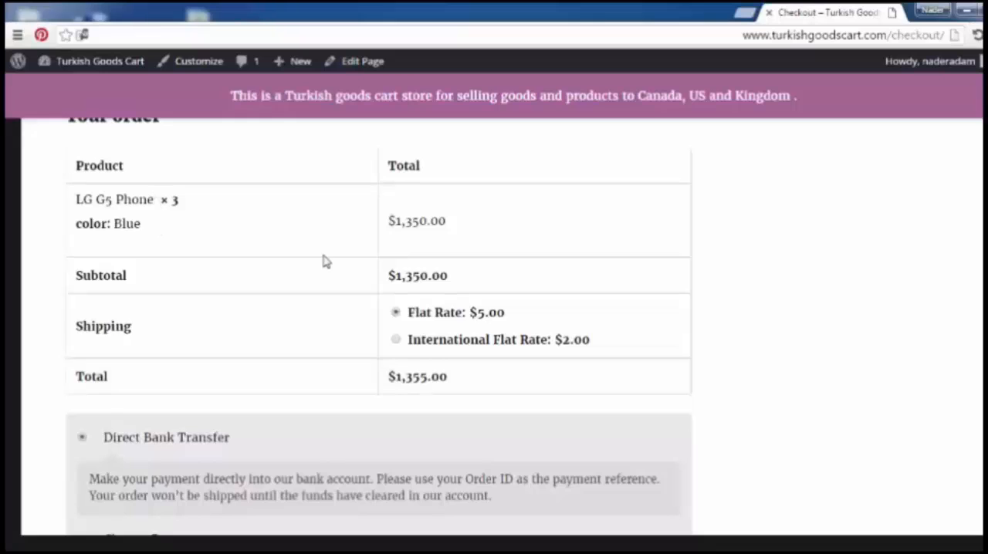
pyautogui.moveTo(843, 410)
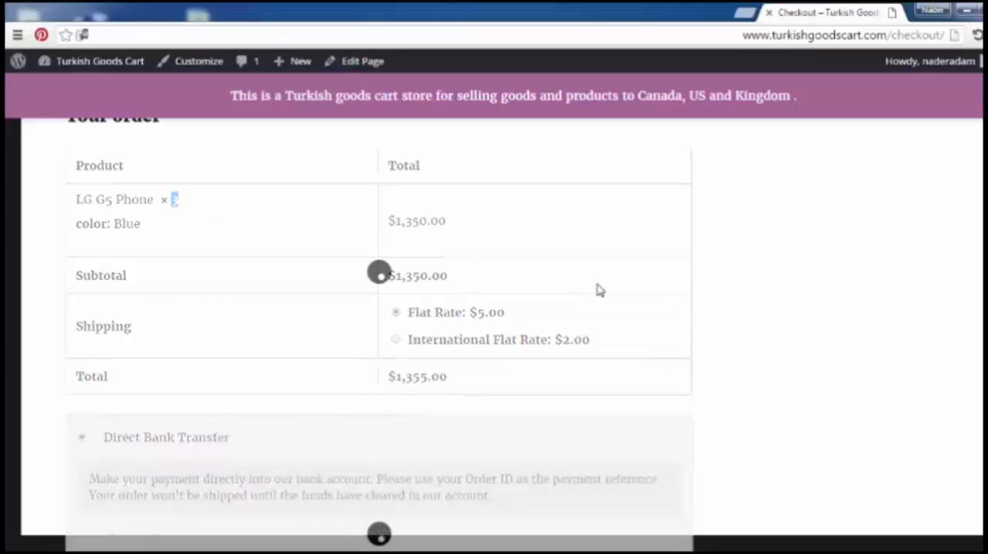
pyautogui.scroll(-3)
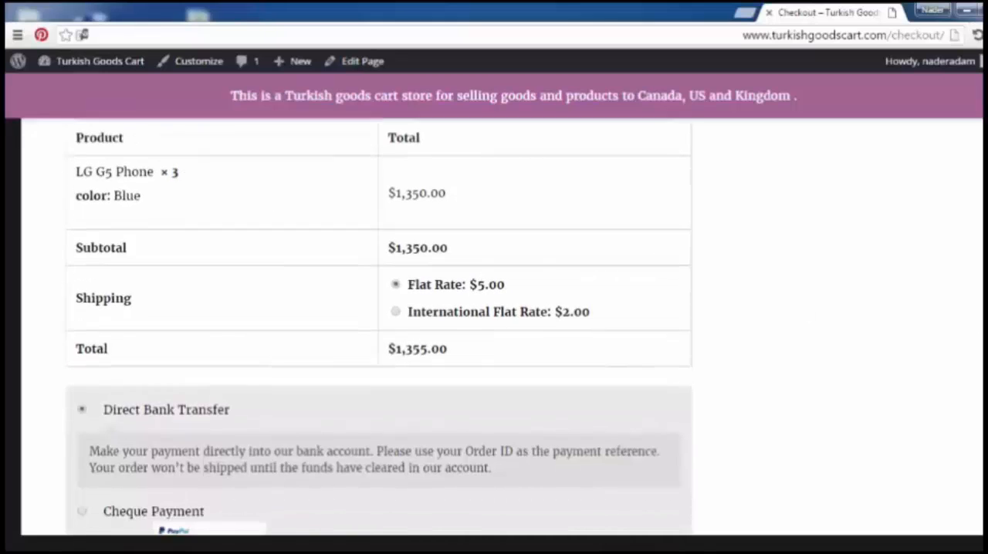
# Select Direct Bank Transfer as the payment method and place the order.
pyautogui.scroll(-3)
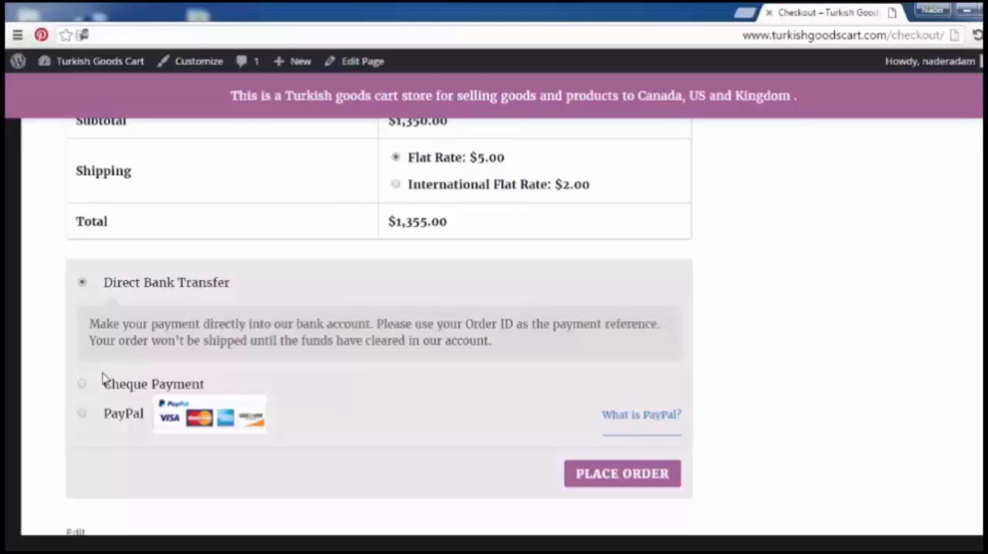
pyautogui.click(82, 383)
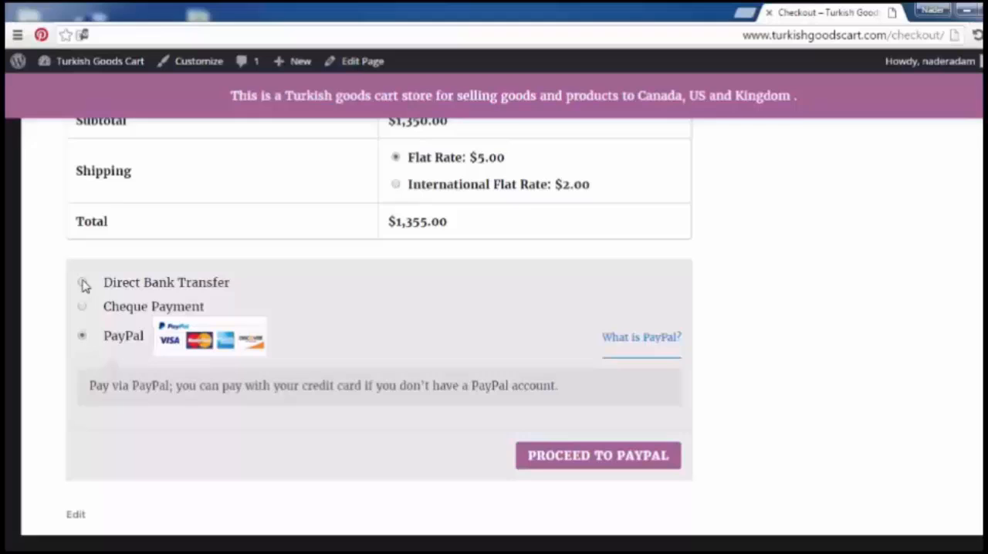
pyautogui.click(82, 283)
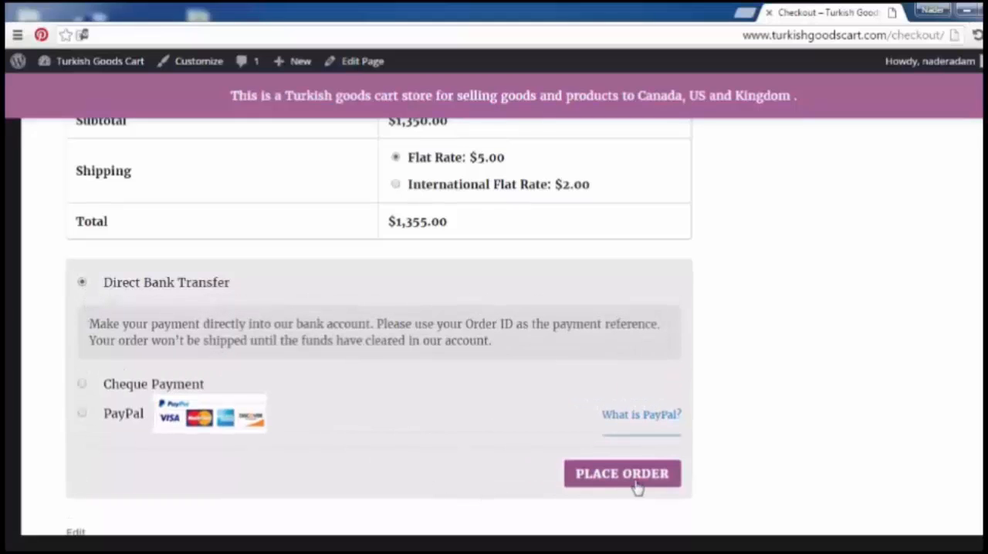
pyautogui.click(622, 473)
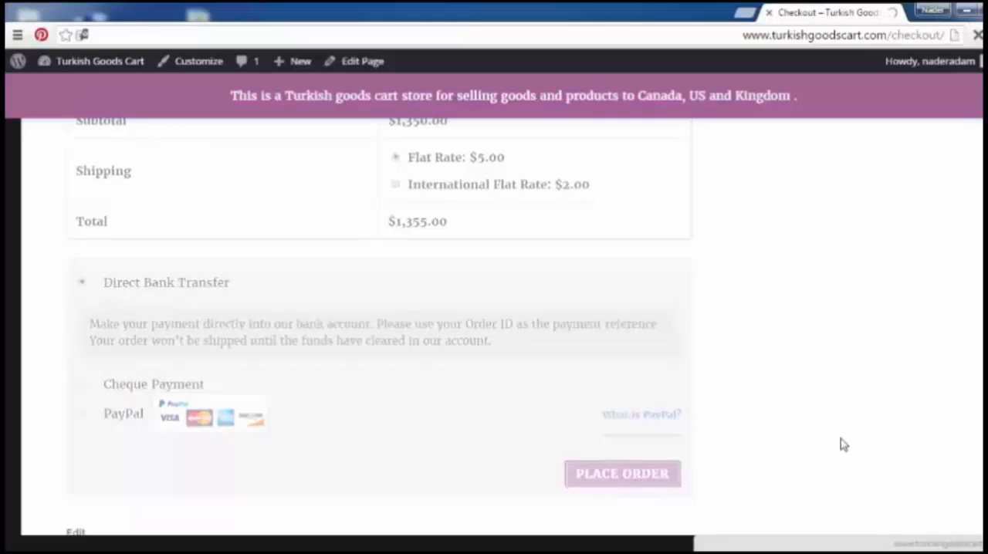
# Review the Order Received page for order 152, down to the bank details and totals.
pyautogui.click(622, 473)
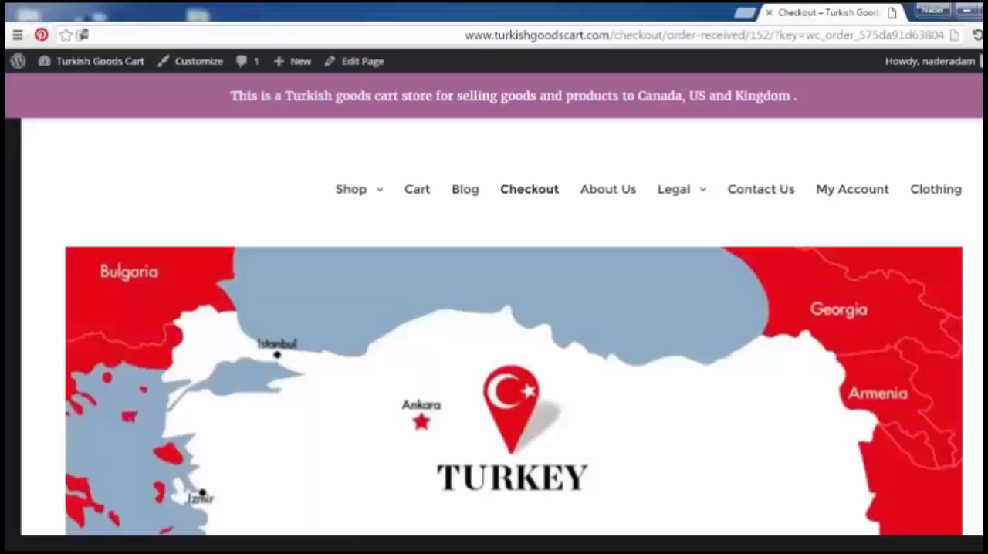
pyautogui.scroll(-3)
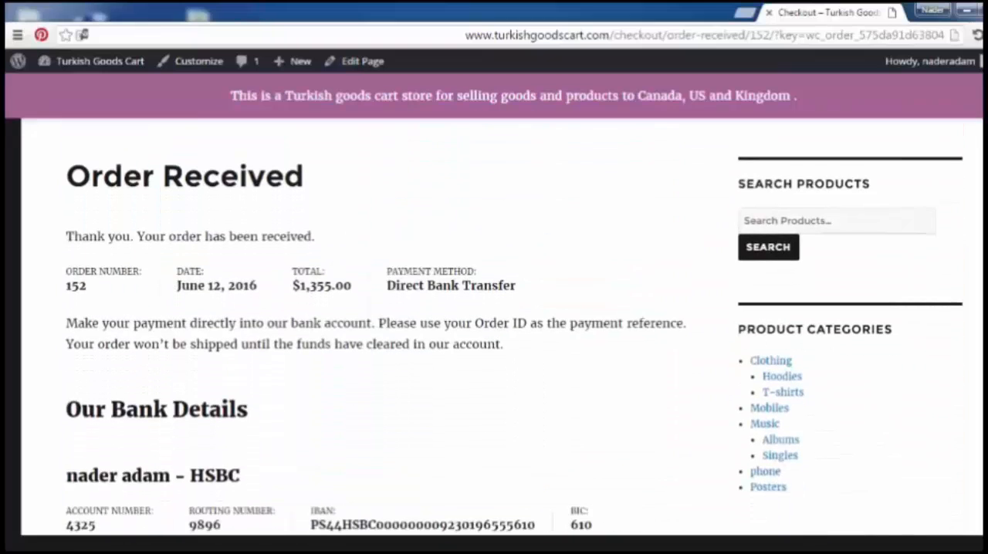
pyautogui.scroll(-3)
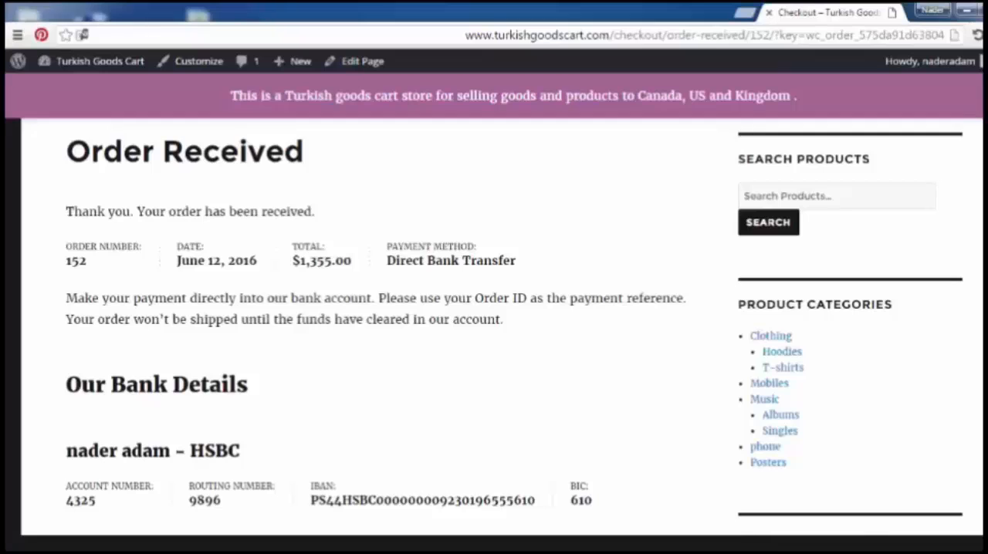
pyautogui.scroll(-3)
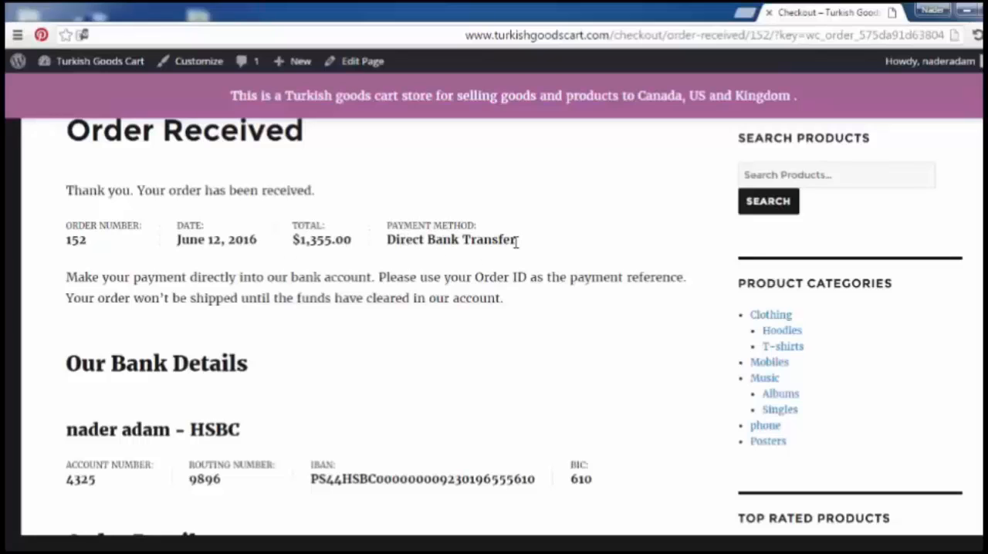
pyautogui.scroll(-3)
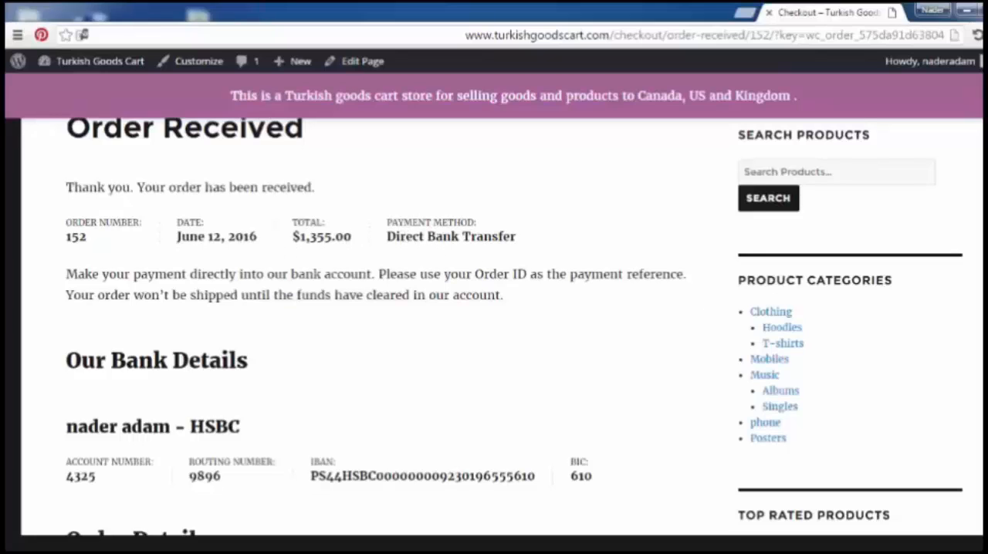
pyautogui.scroll(-3)
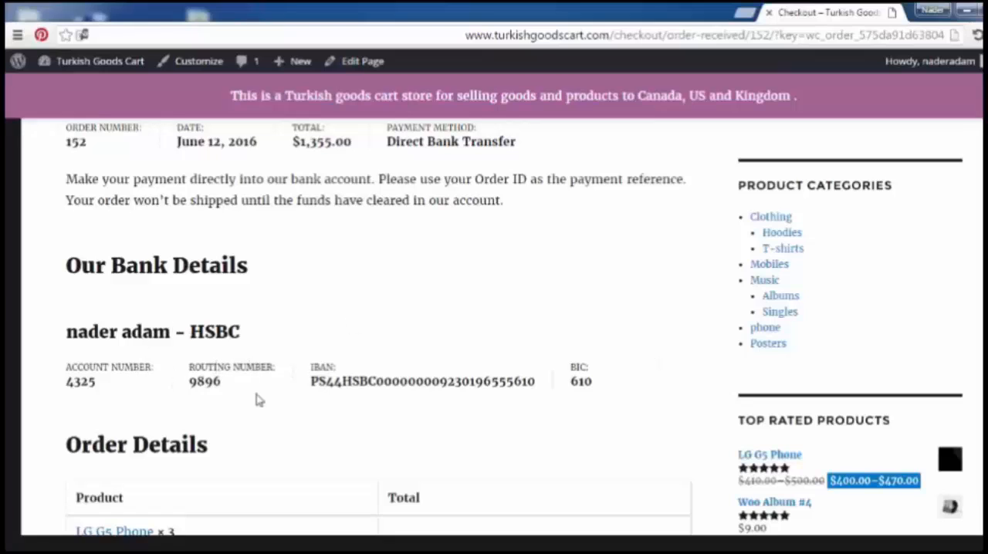
pyautogui.moveTo(501, 400)
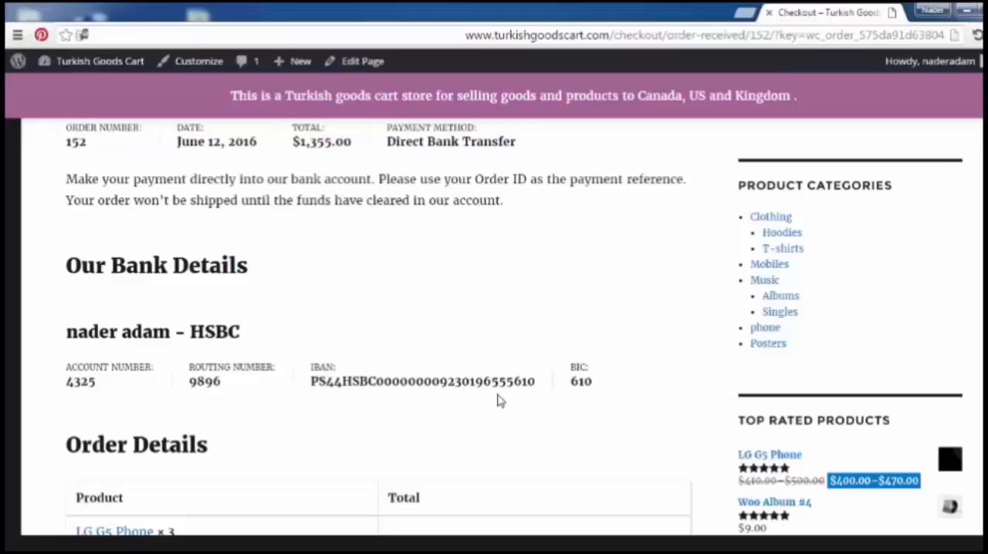
pyautogui.moveTo(500, 402)
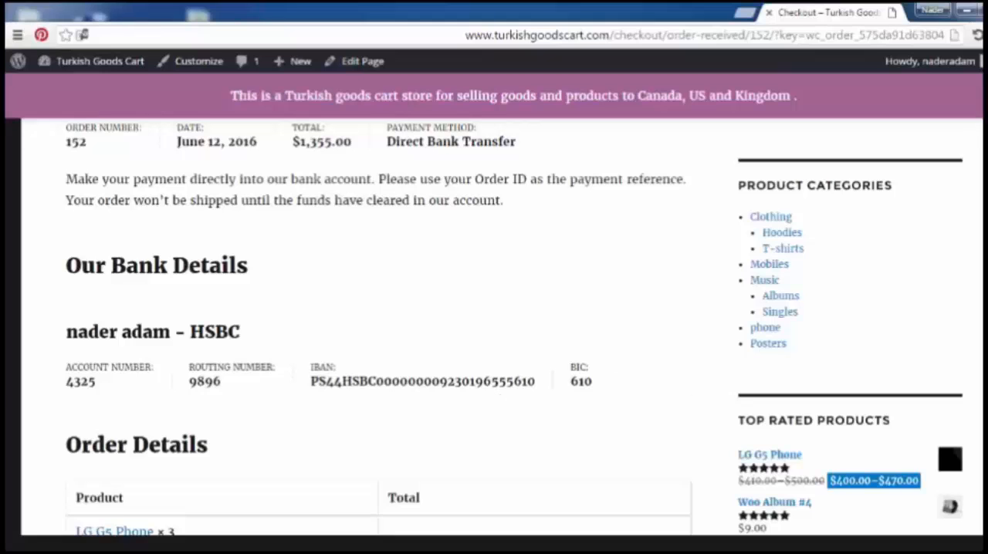
pyautogui.scroll(-3)
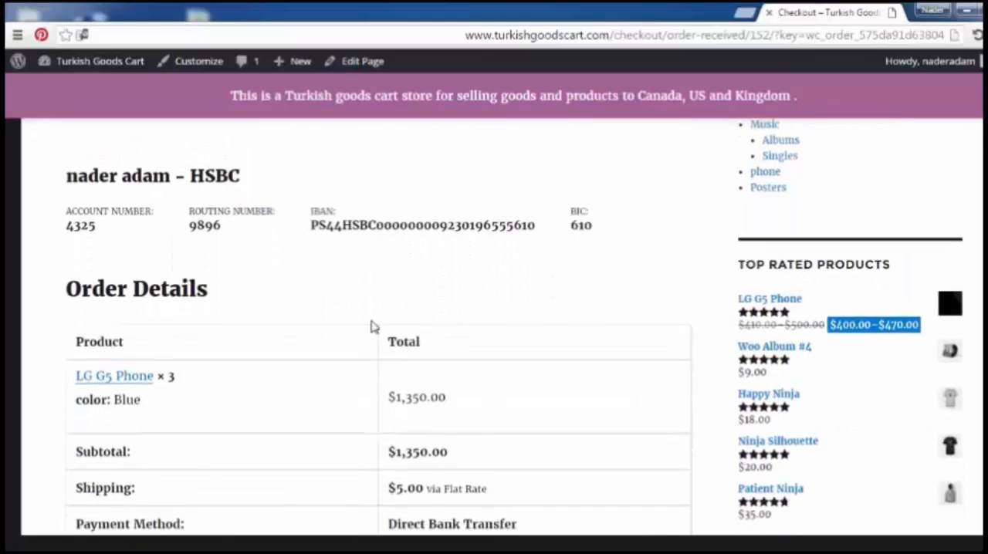
pyautogui.moveTo(498, 336)
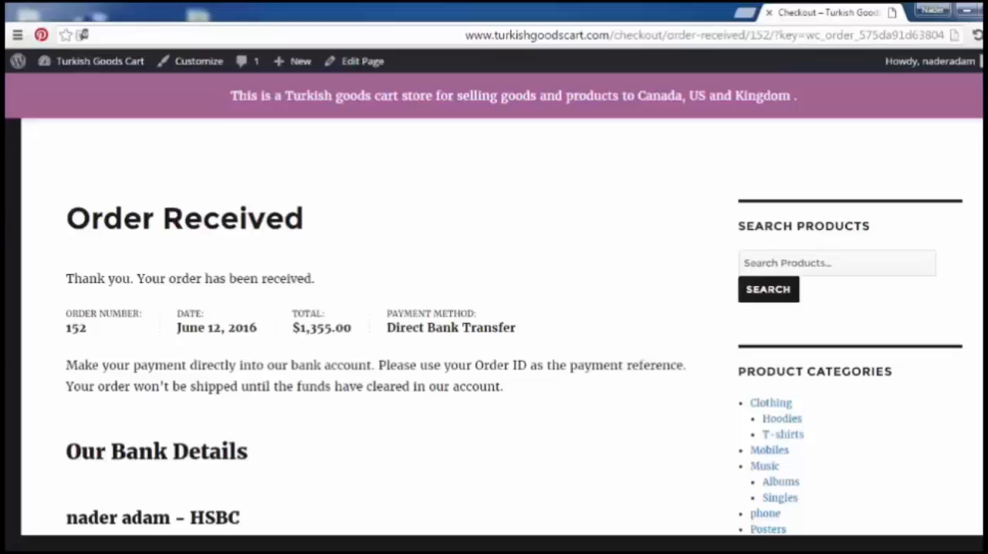
pyautogui.scroll(-3)
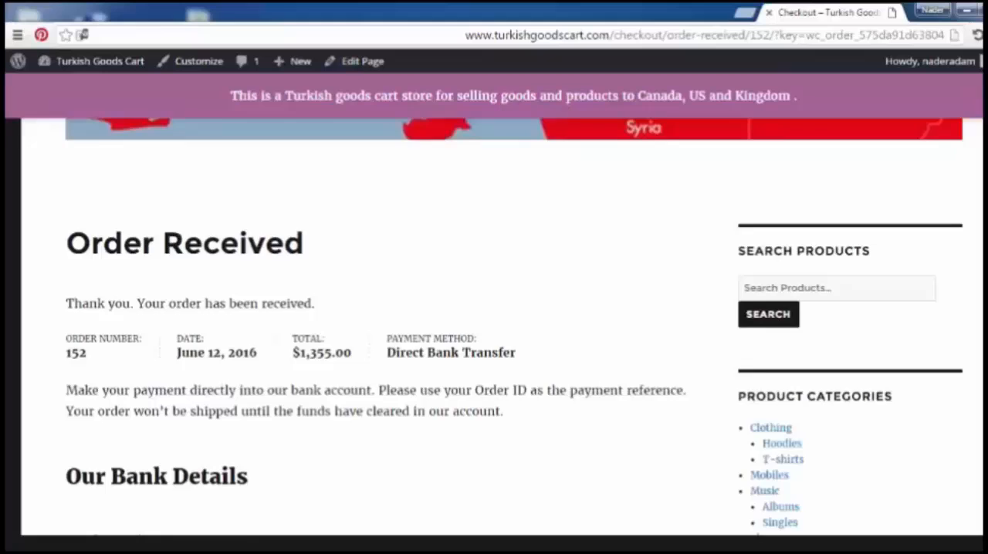
pyautogui.scroll(-3)
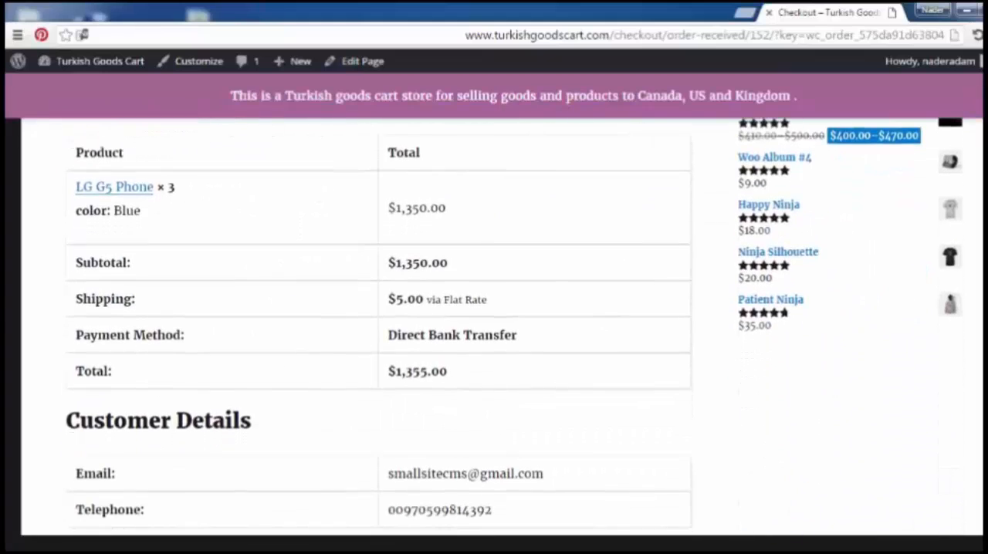
pyautogui.scroll(-3)
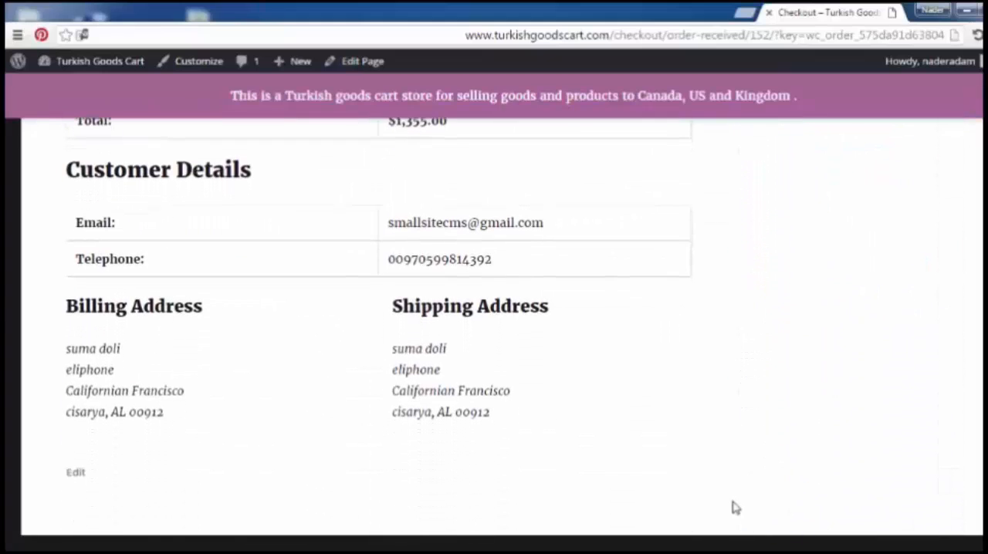
pyautogui.moveTo(199, 328)
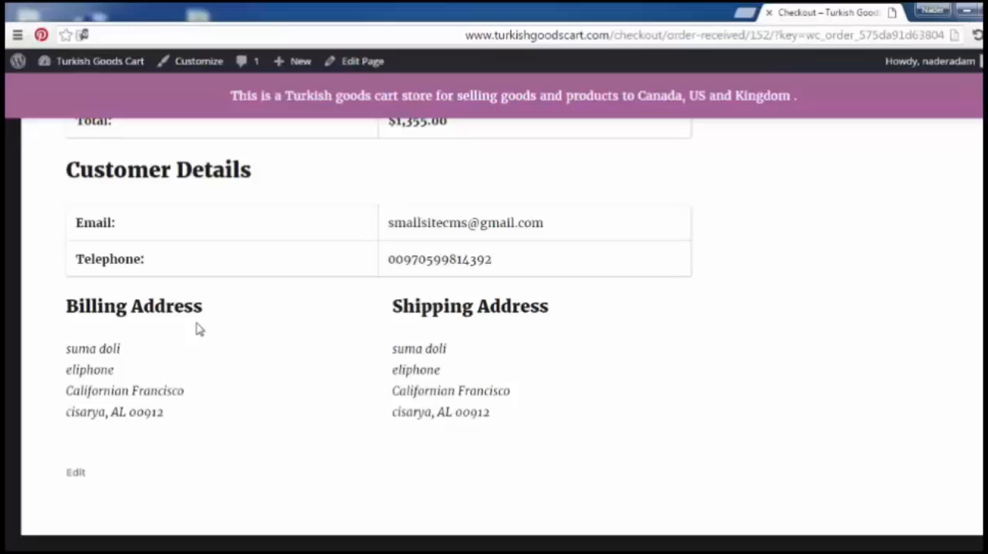
pyautogui.moveTo(978, 468)
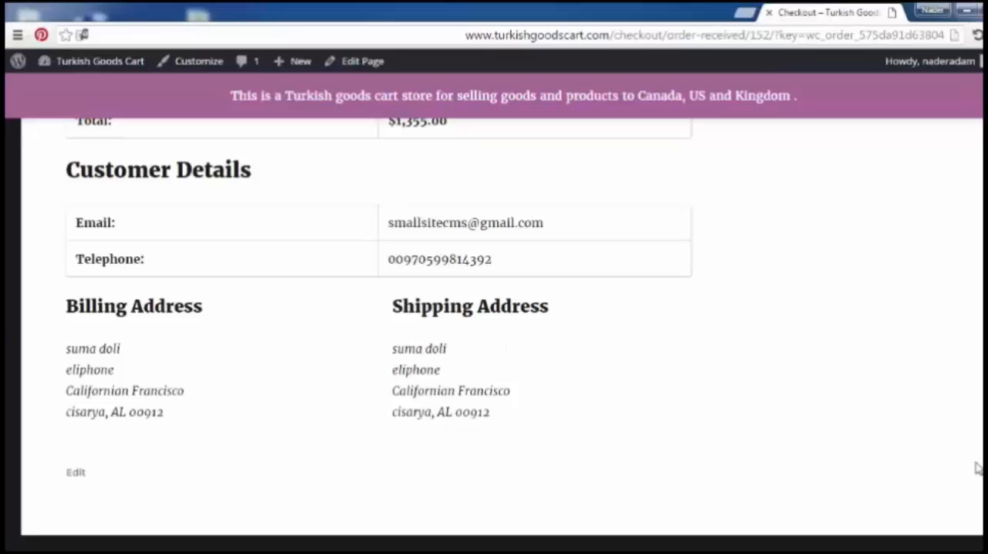
pyautogui.scroll(-3)
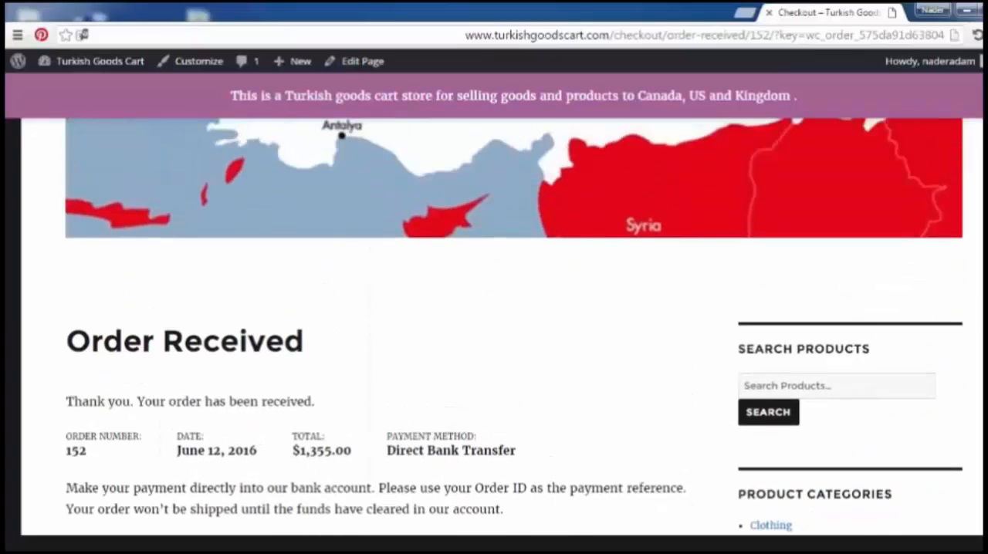
pyautogui.scroll(3)
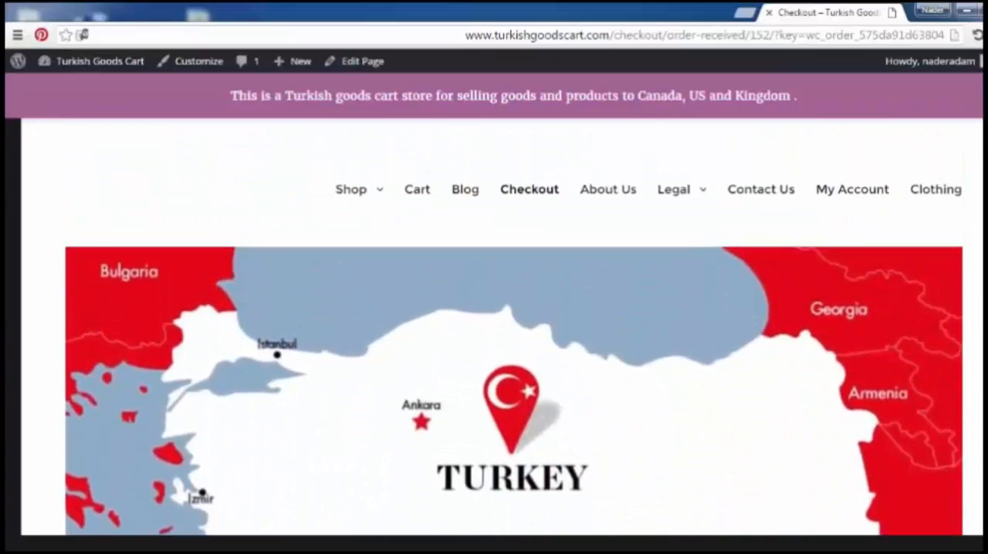